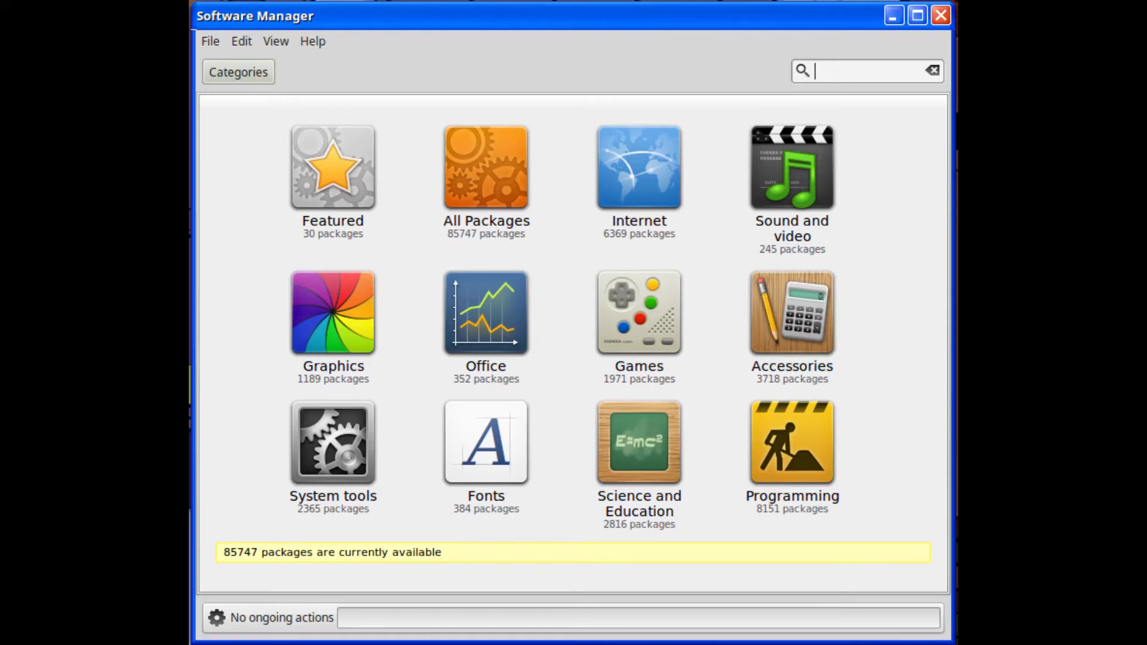
# Install Audacity from Software Manager's Sound and video category.
pyautogui.click(791, 167)
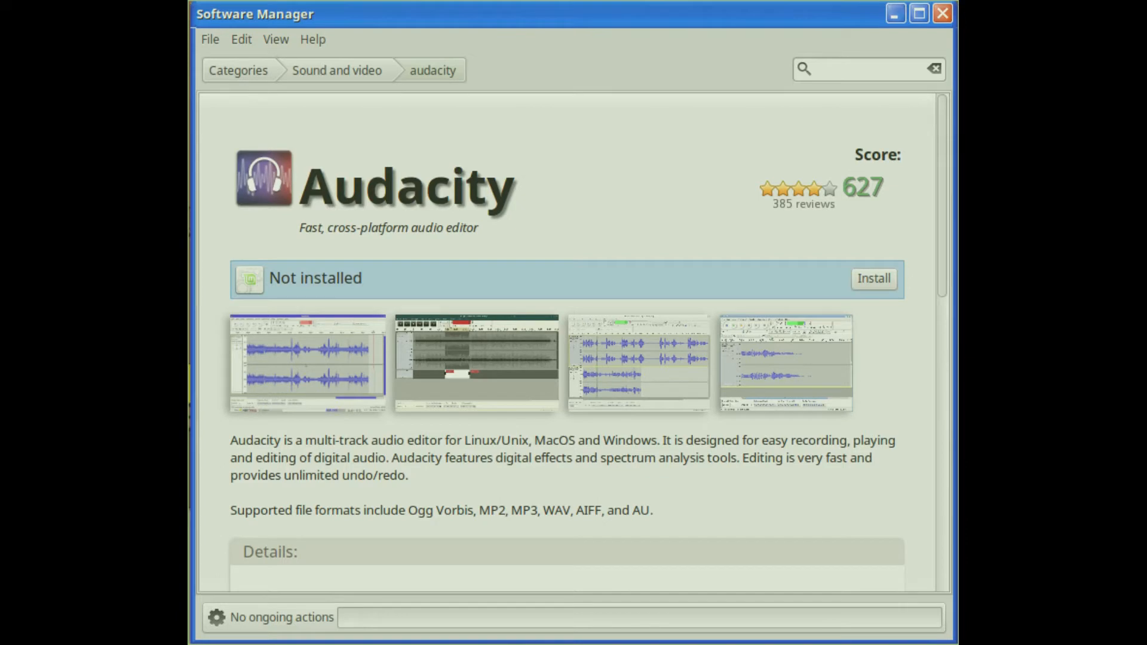
pyautogui.click(873, 277)
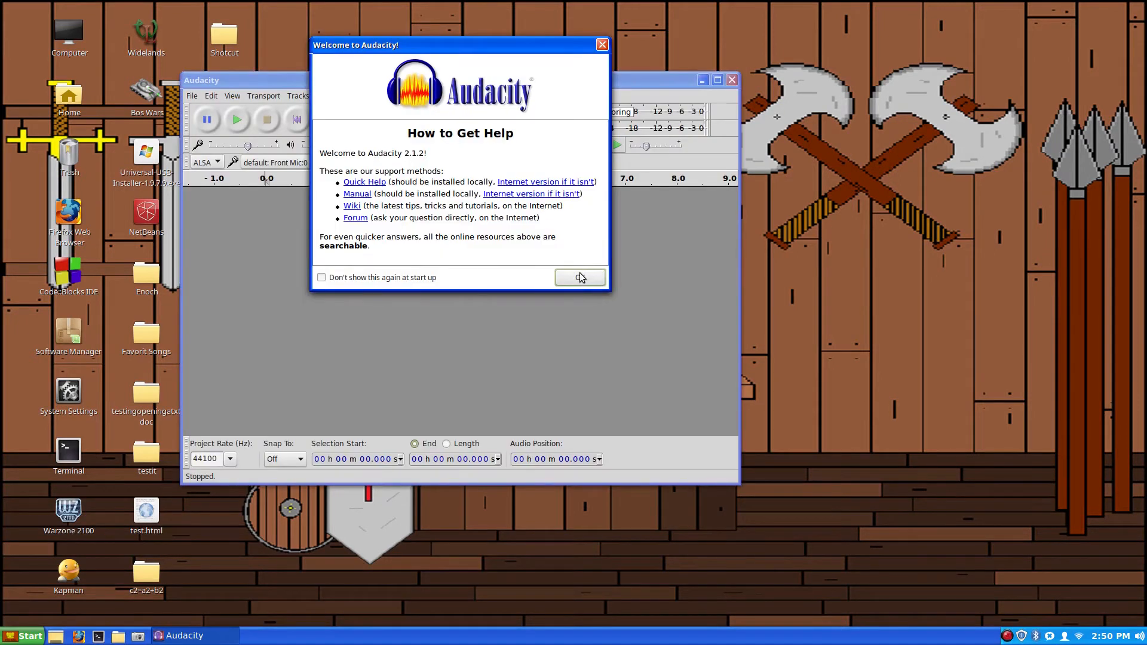
# Dismiss Audacity's welcome dialog, pick the input device, and record a short test clip.
pyautogui.click(580, 277)
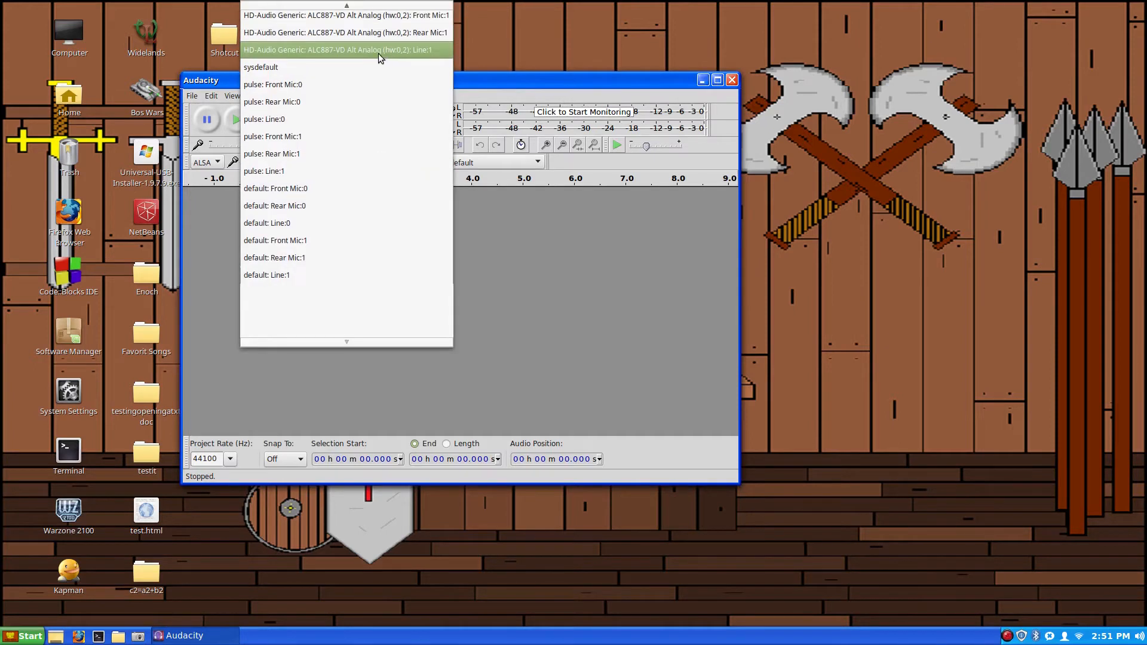
pyautogui.click(360, 120)
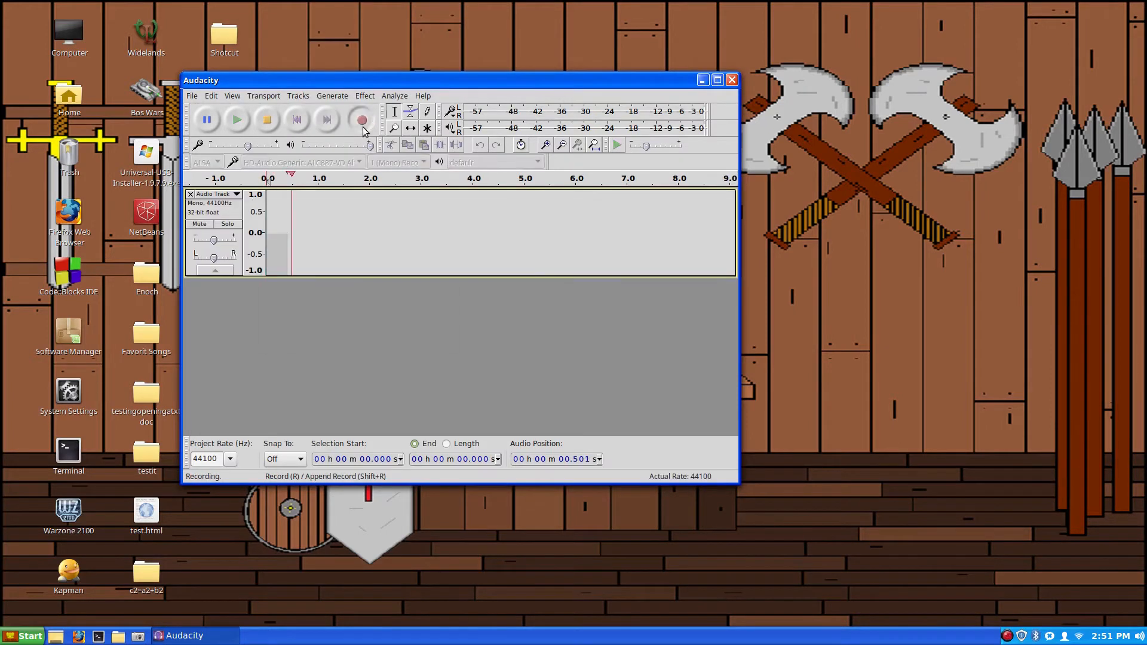
pyautogui.click(265, 120)
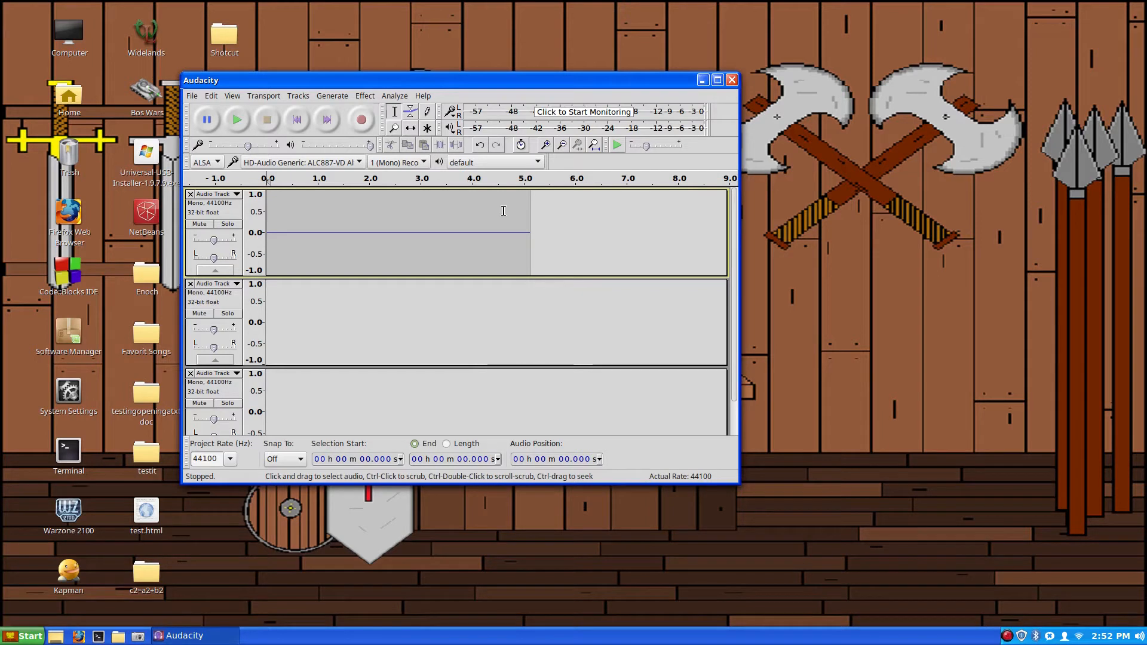
pyautogui.moveTo(564, 231)
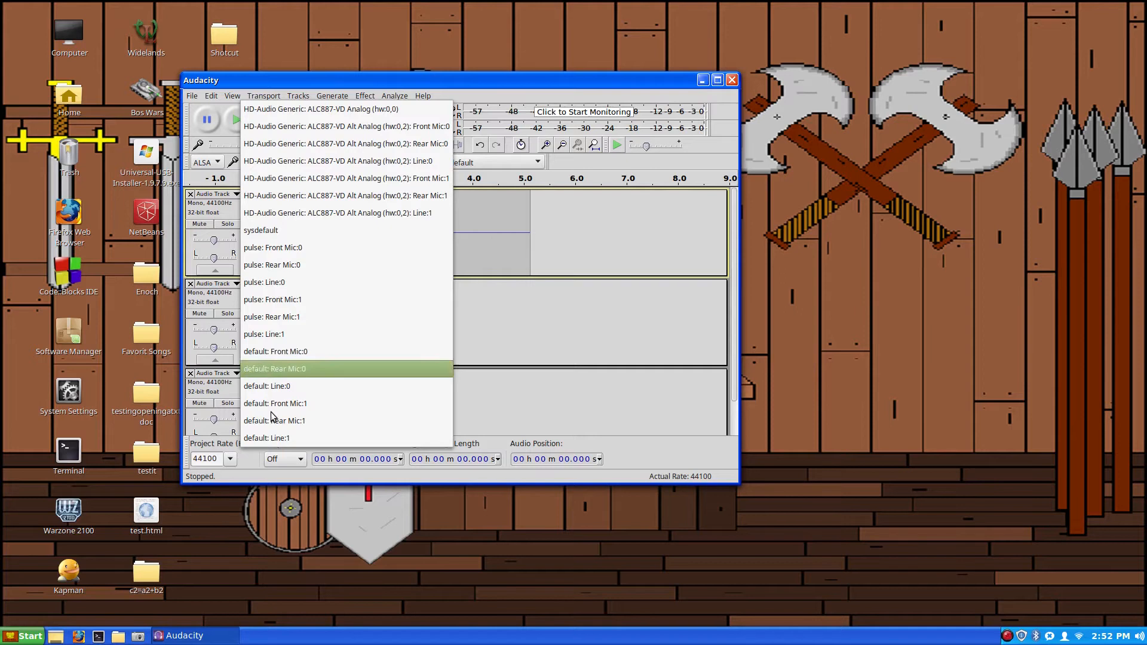
pyautogui.click(364, 95)
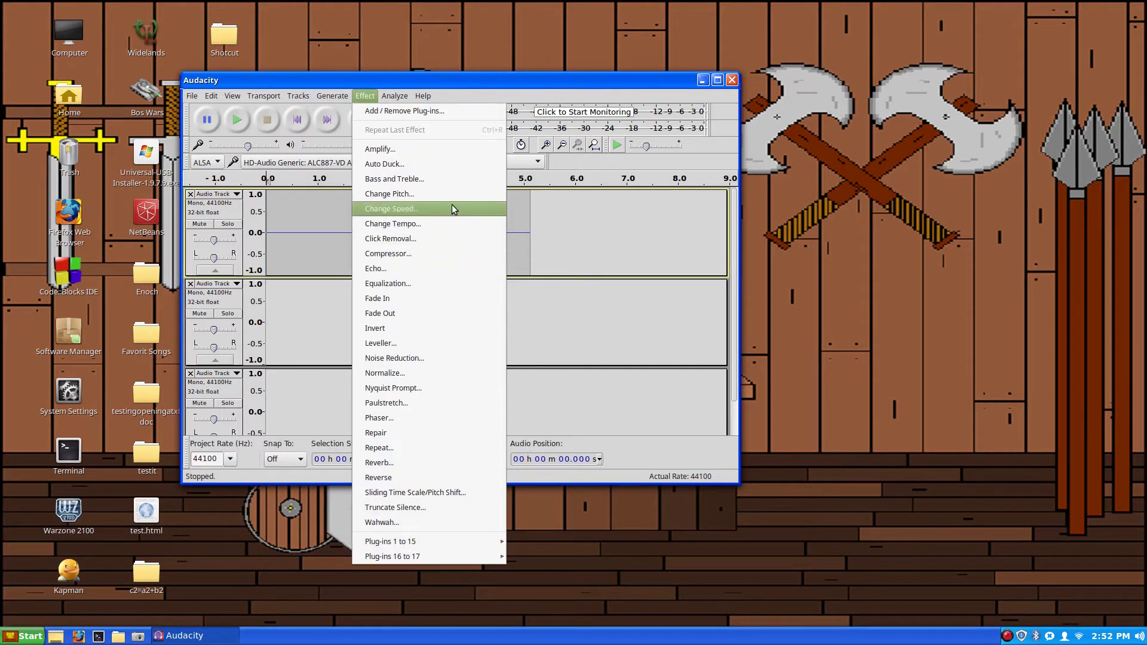
pyautogui.moveTo(419, 238)
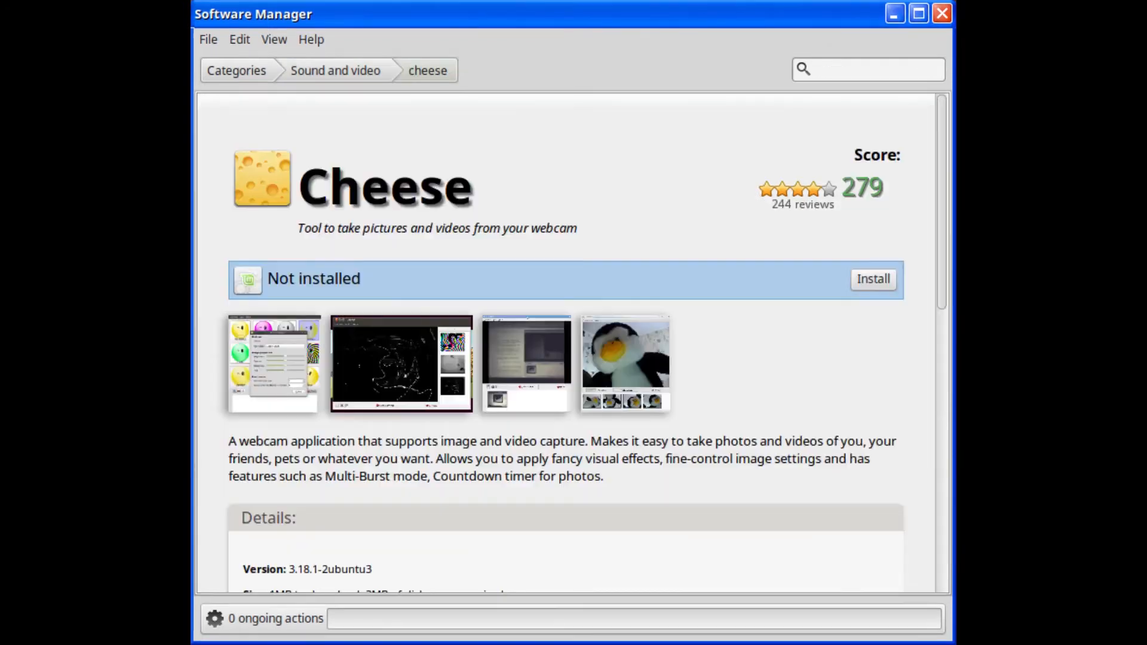
# Install Cheese from its Software Manager page and launch it.
pyautogui.click(872, 279)
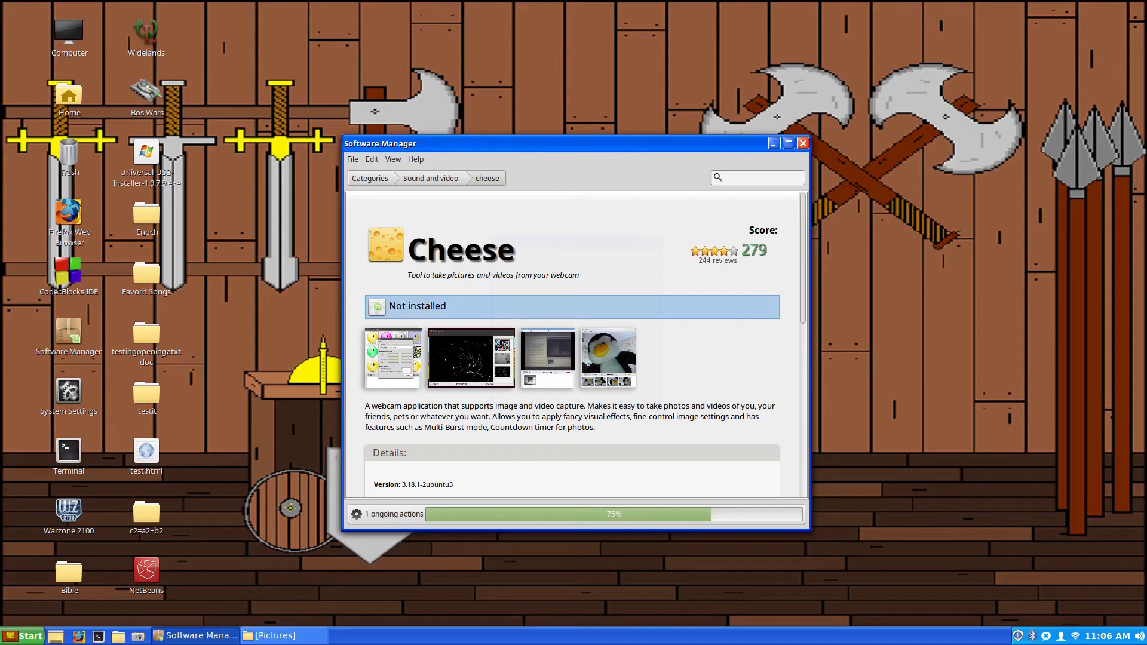
pyautogui.click(22, 635)
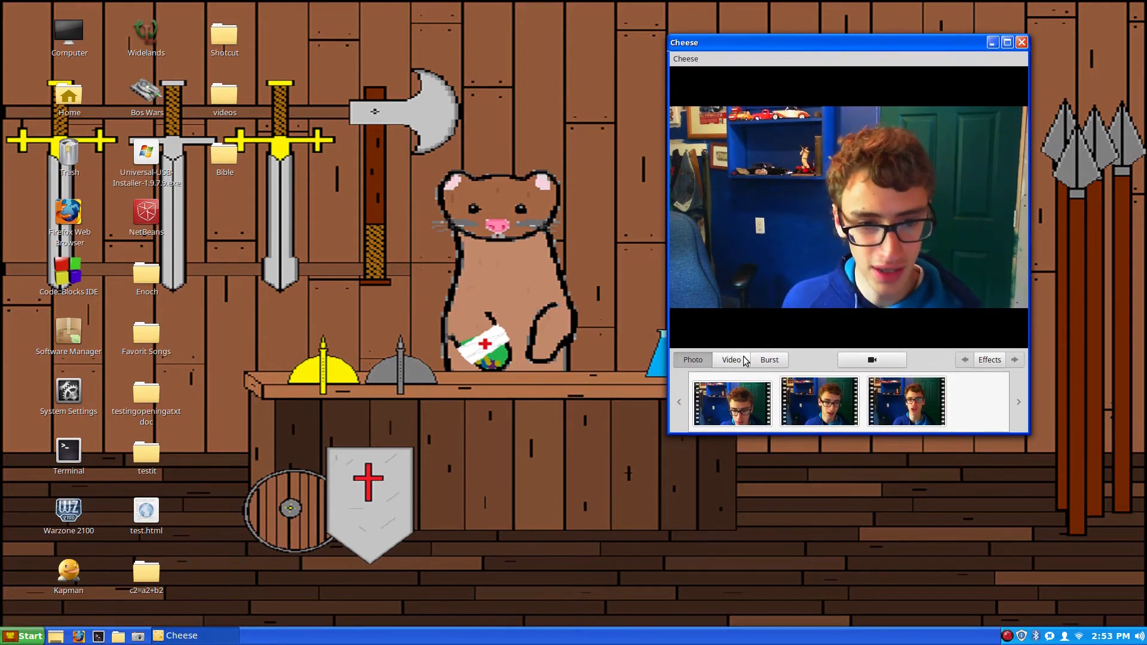
# Switch Cheese to Video mode and start recording the webcam.
pyautogui.click(730, 359)
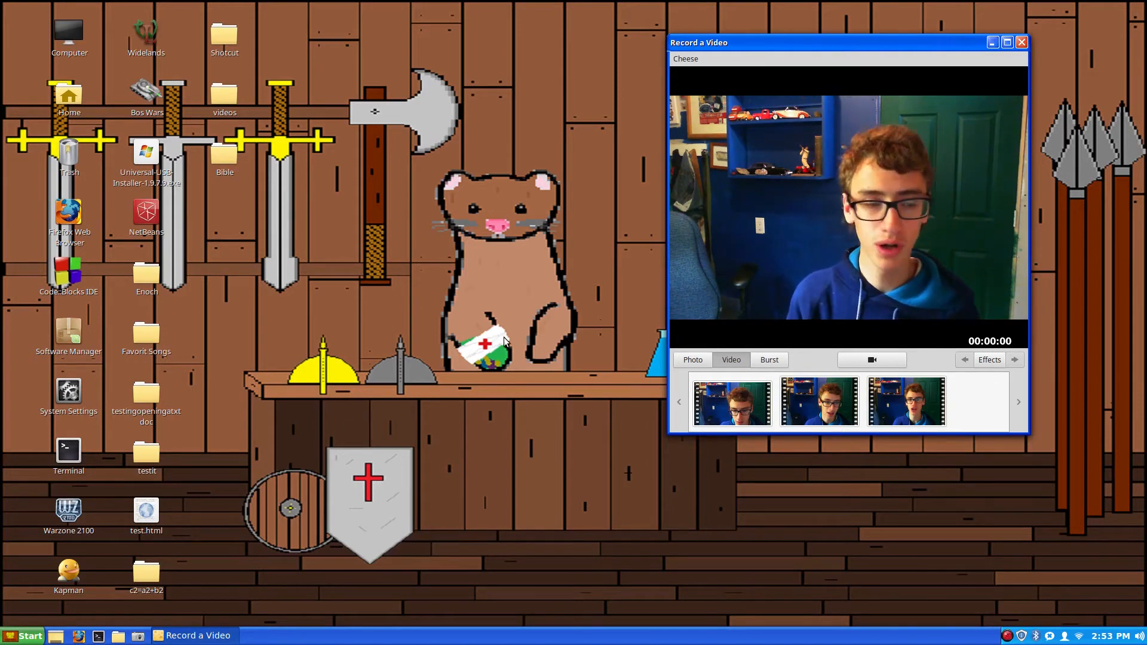
pyautogui.click(1006, 42)
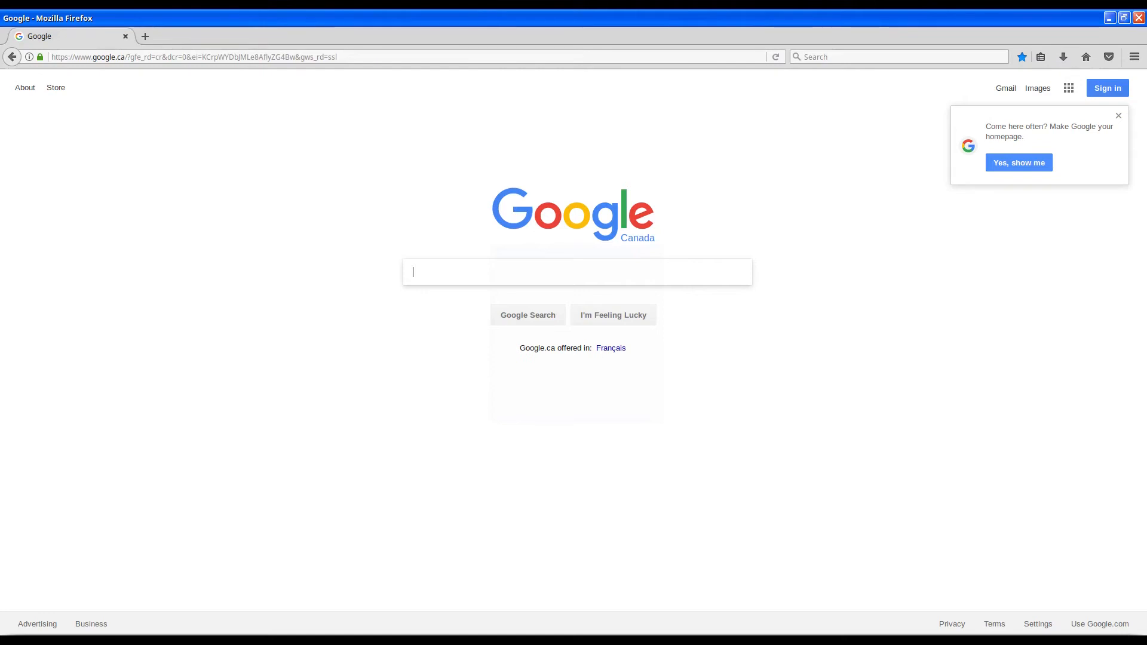
# Search 'shotcut download' and save the 64-bit Linux portable Shotcut archive.
pyautogui.write('shotcut download')
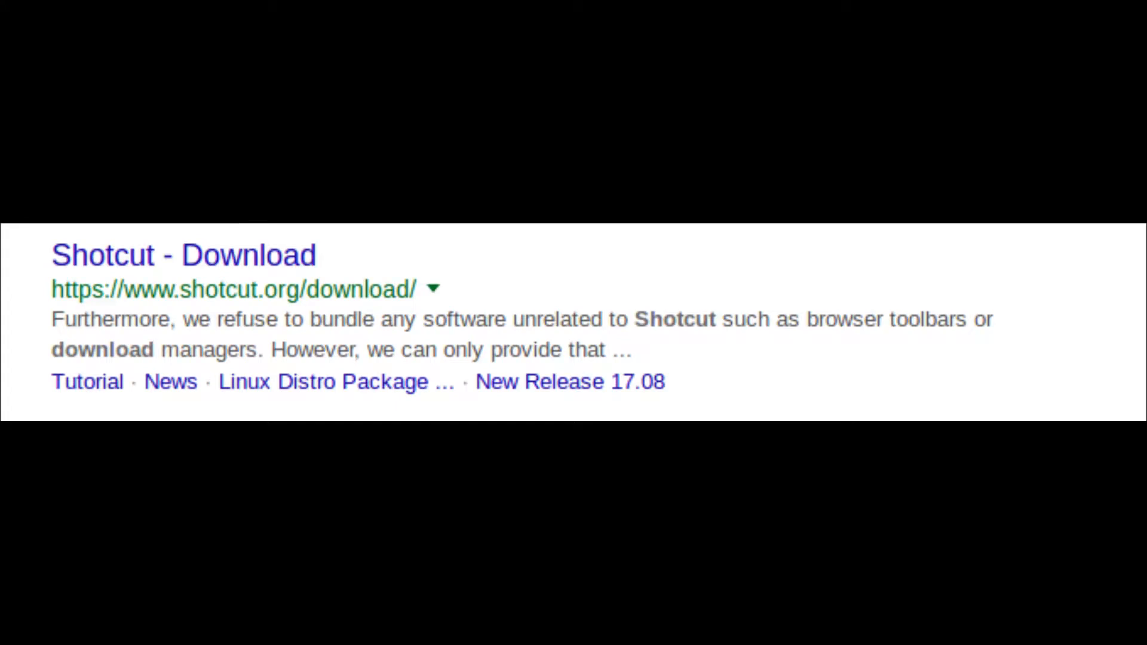
pyautogui.click(182, 255)
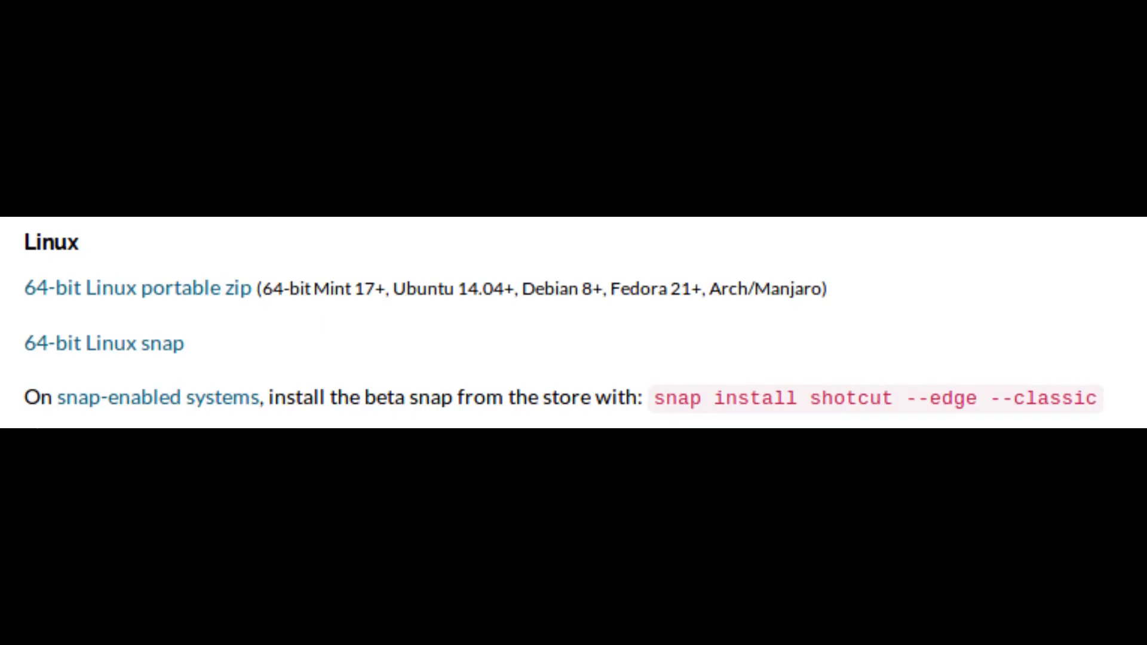
pyautogui.click(138, 286)
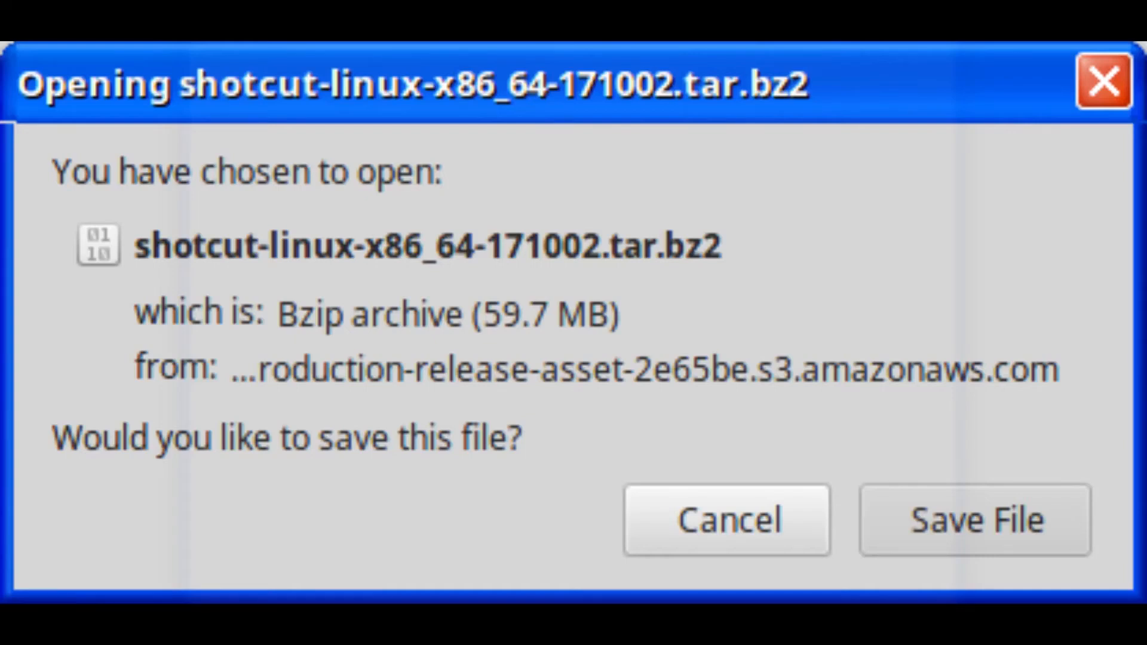
pyautogui.click(971, 520)
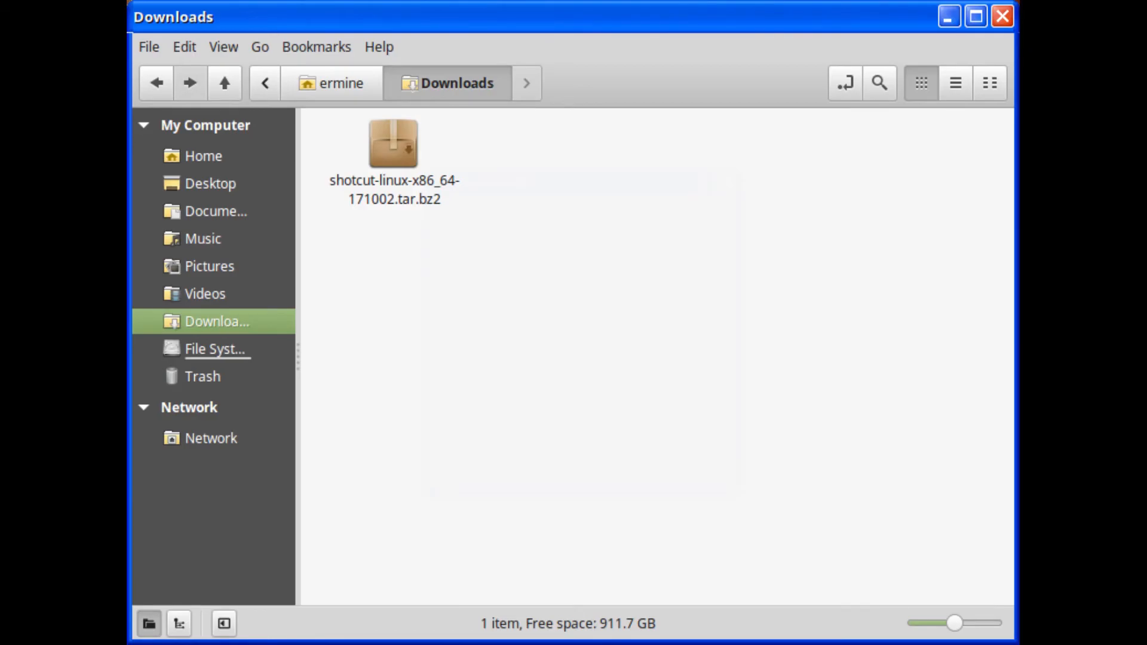
# Extract the Shotcut tar.bz2 into Downloads and open the extracted Shotcut folder.
pyautogui.doubleClick(393, 143)
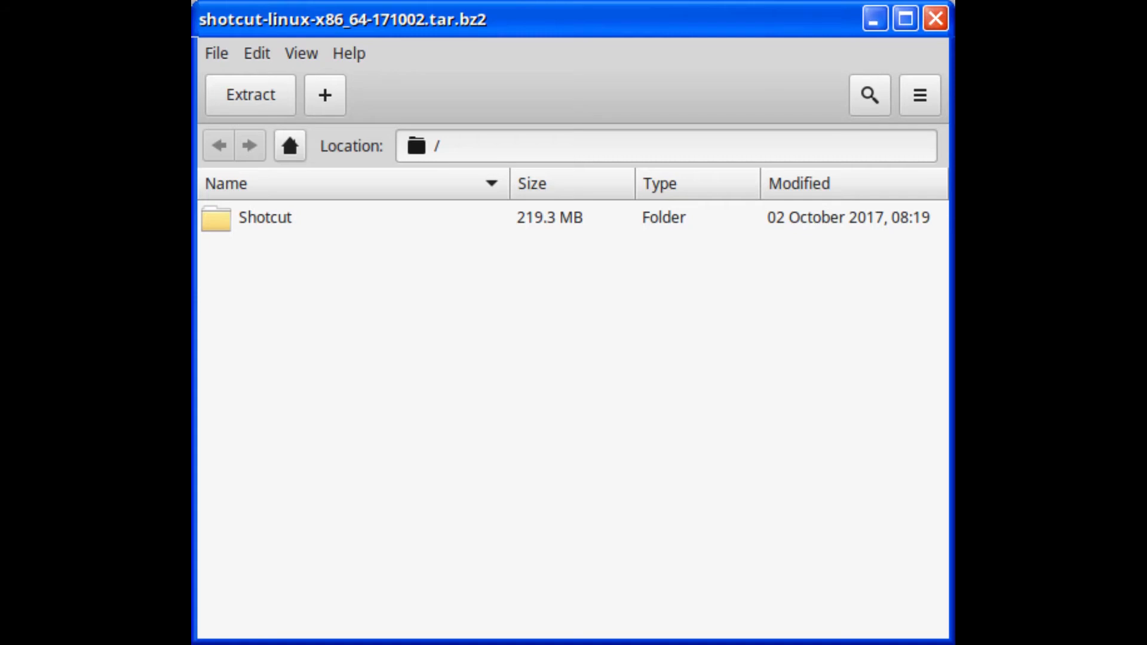
pyautogui.write('ermine/')
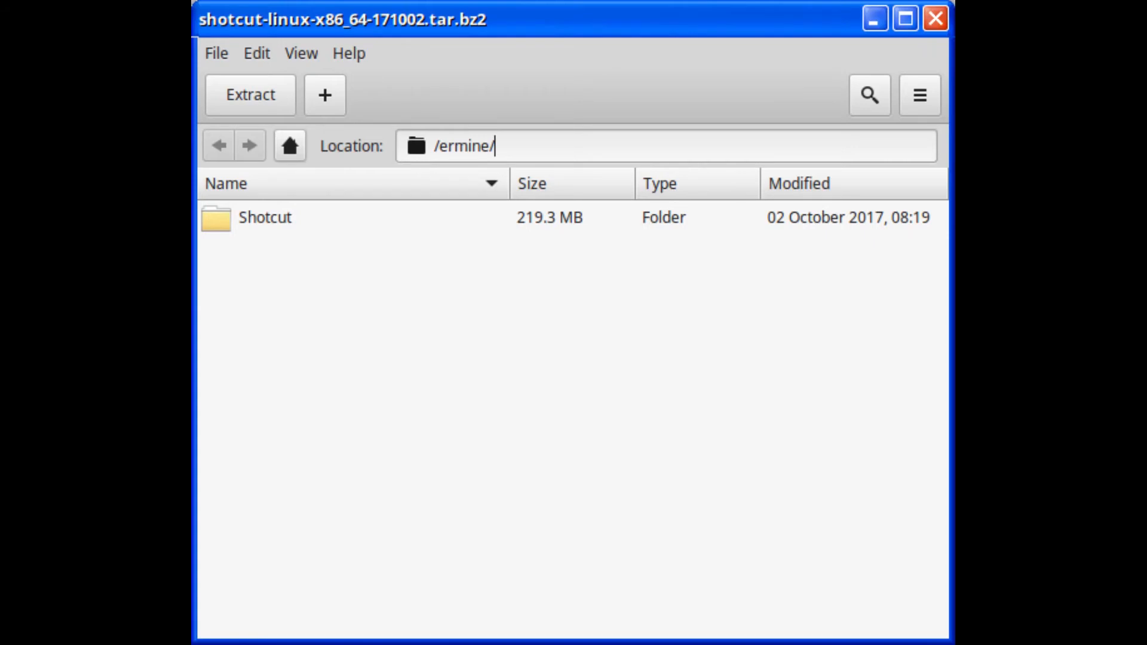
pyautogui.click(250, 95)
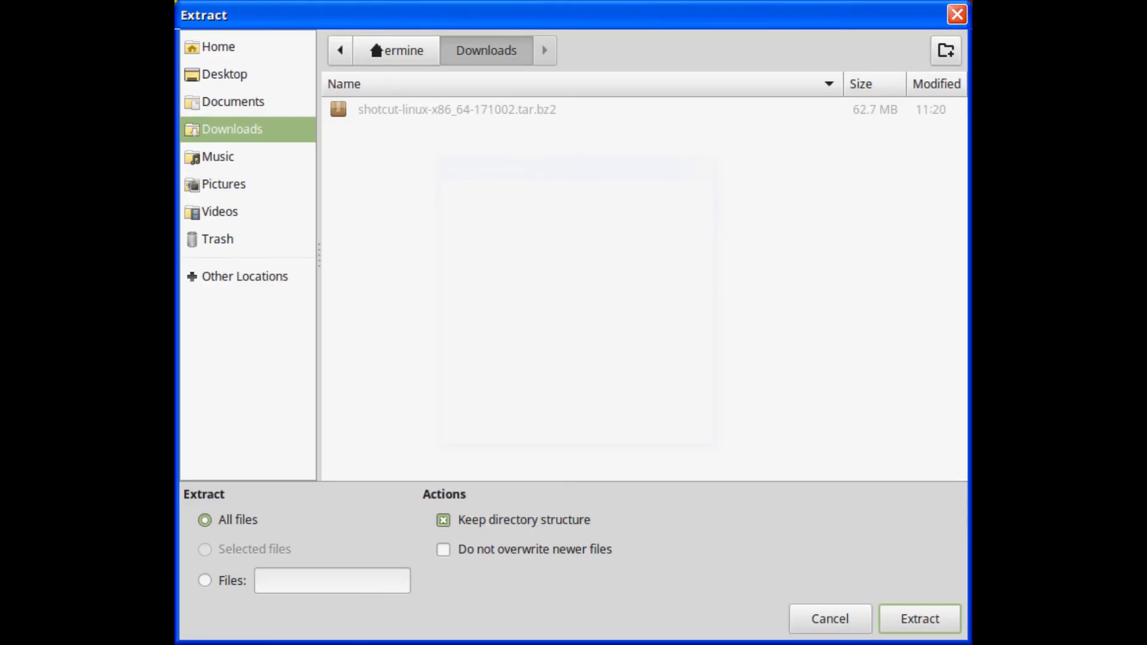
pyautogui.click(919, 619)
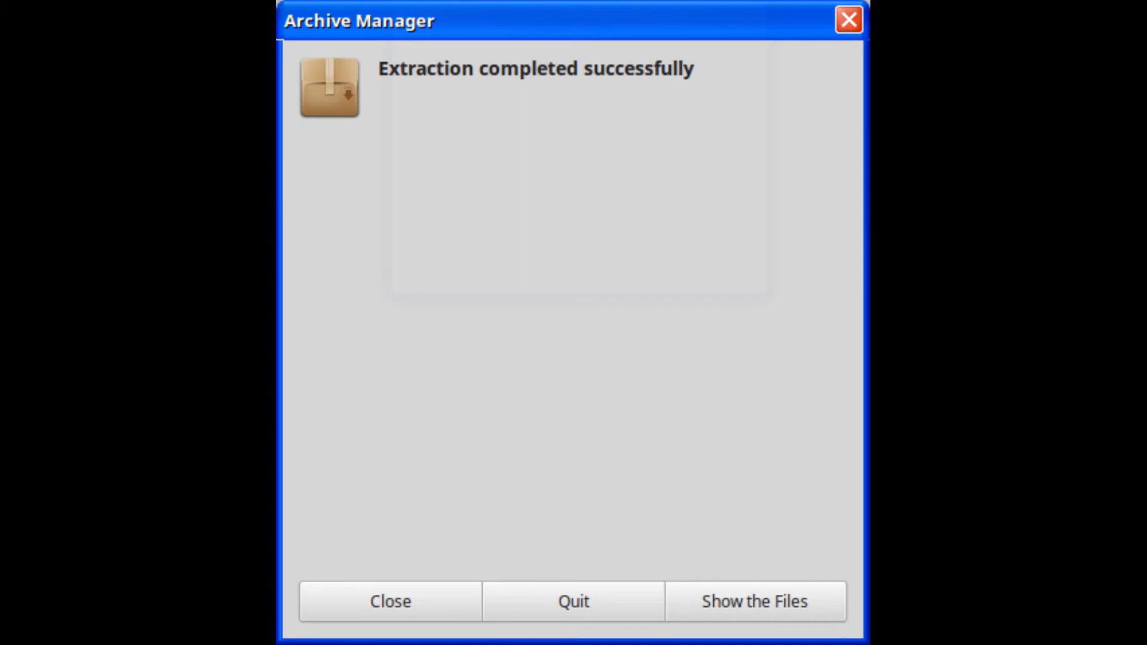
pyautogui.click(754, 601)
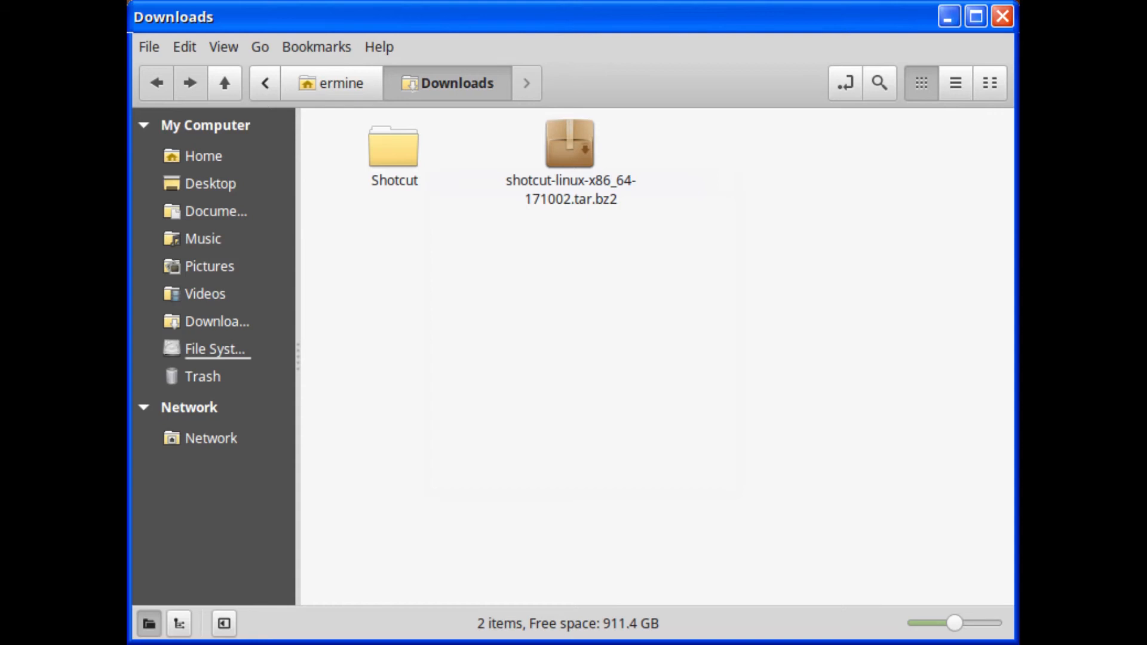
pyautogui.doubleClick(393, 143)
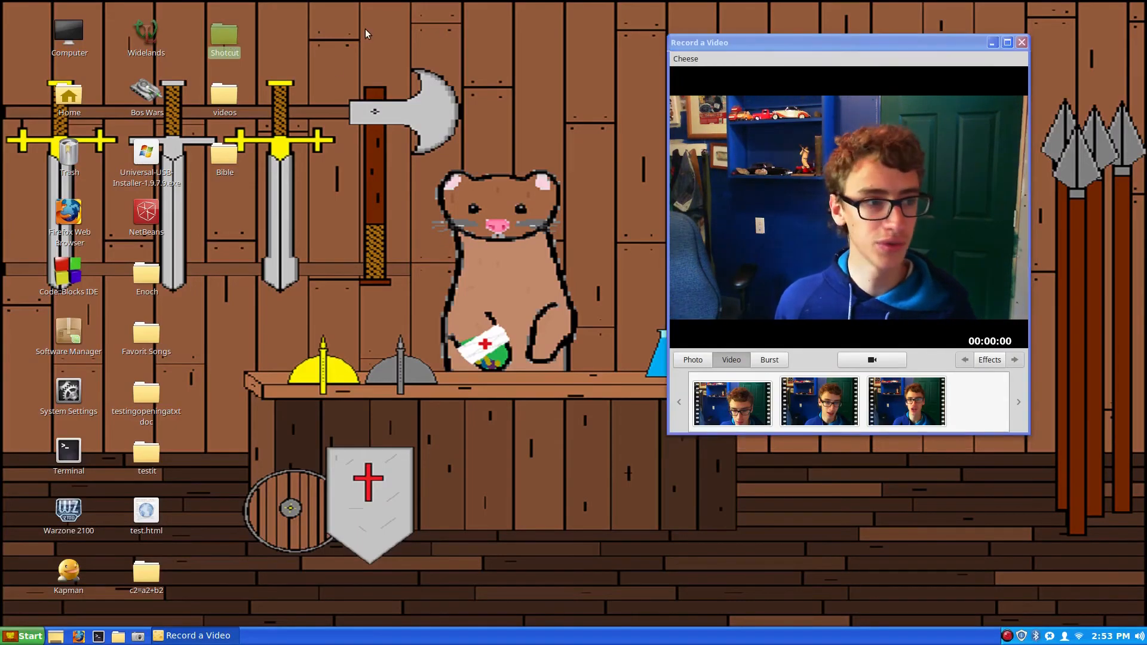
# Launch Shotcut from its folder and show the Timeline panel from the View menu.
pyautogui.doubleClick(224, 40)
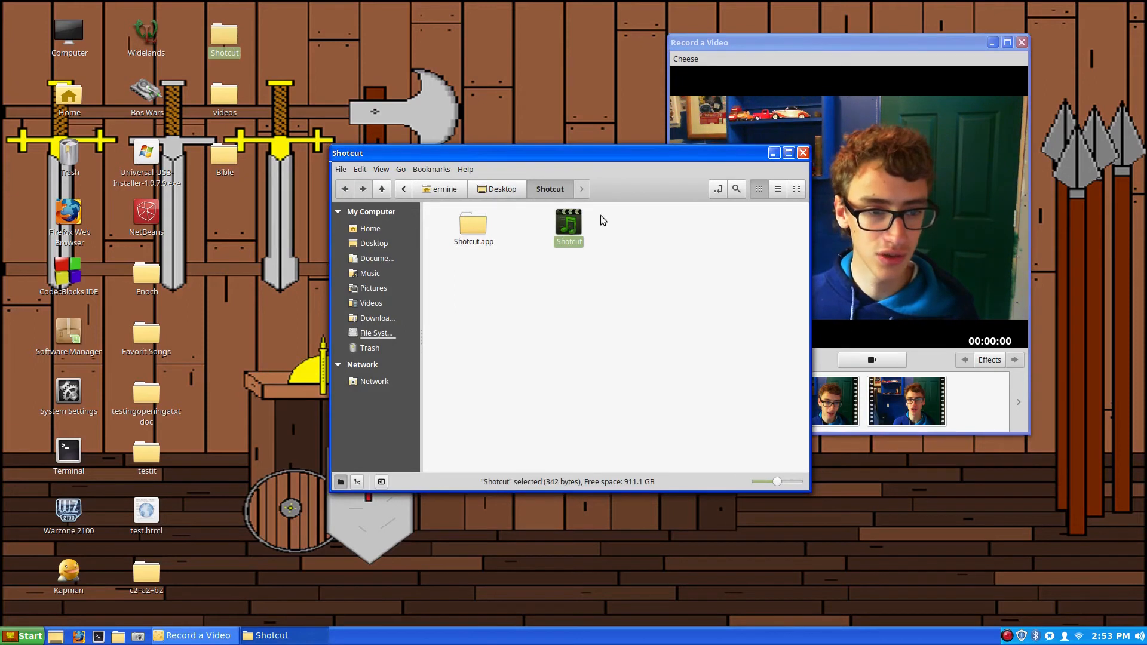
pyautogui.doubleClick(568, 220)
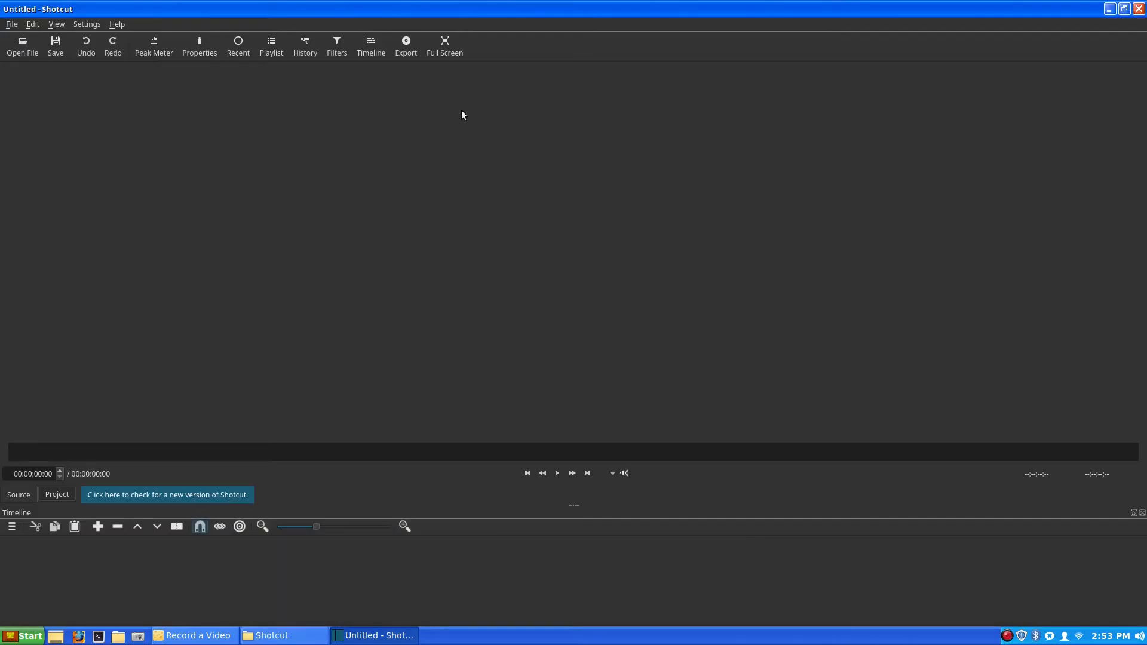
pyautogui.moveTo(60, 32)
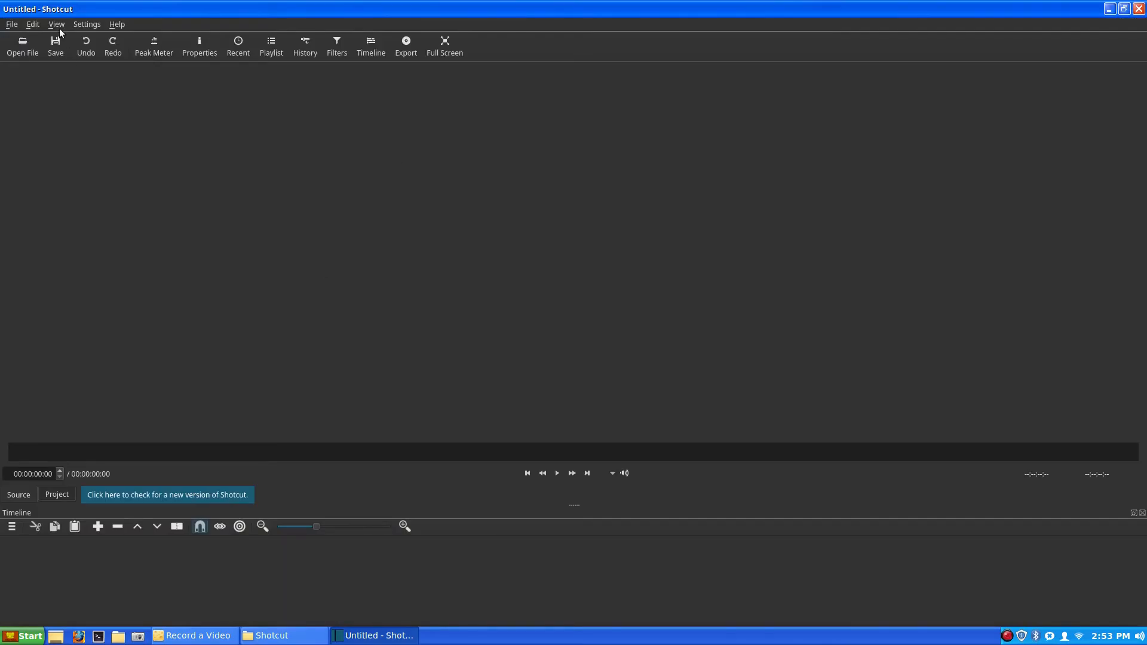
pyautogui.click(371, 46)
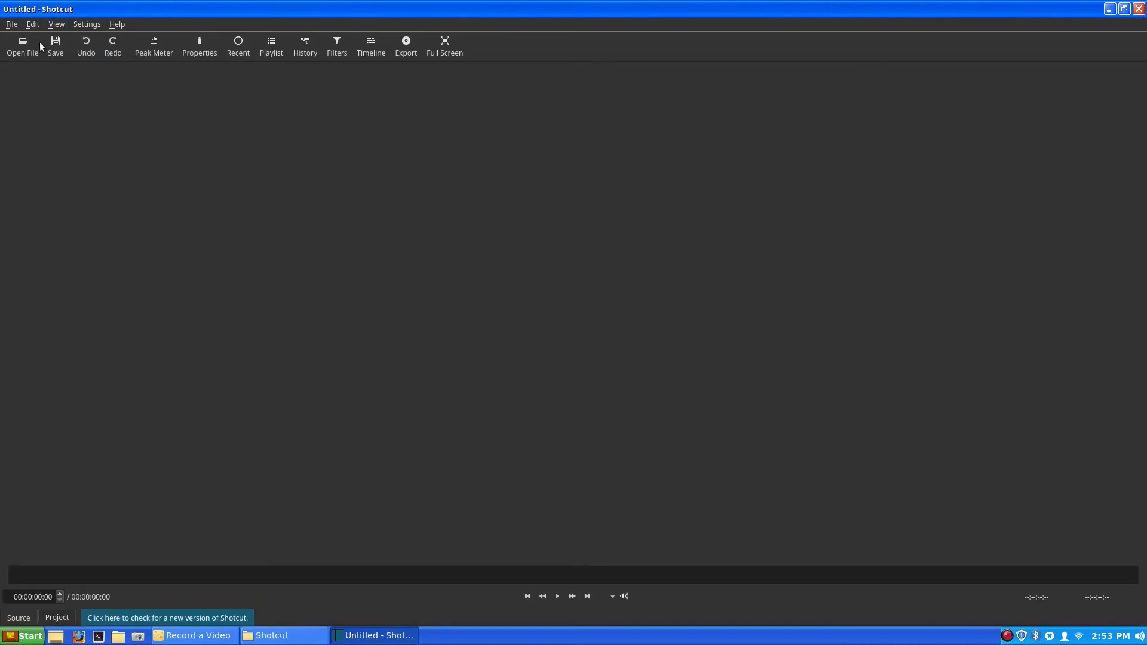
pyautogui.click(56, 24)
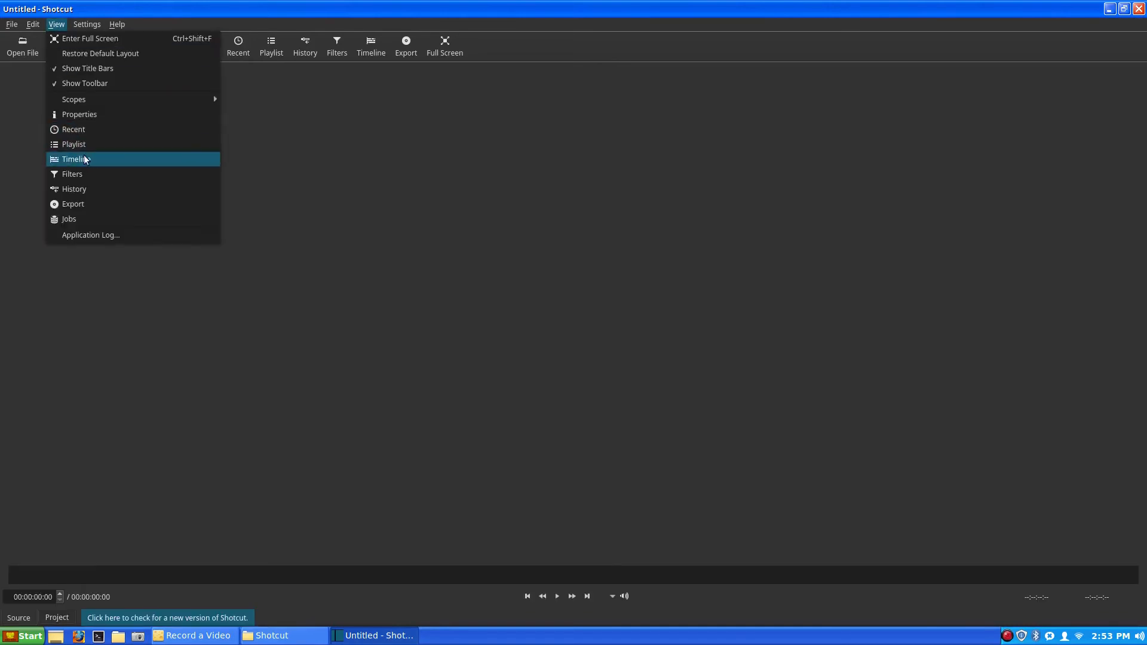
pyautogui.click(74, 159)
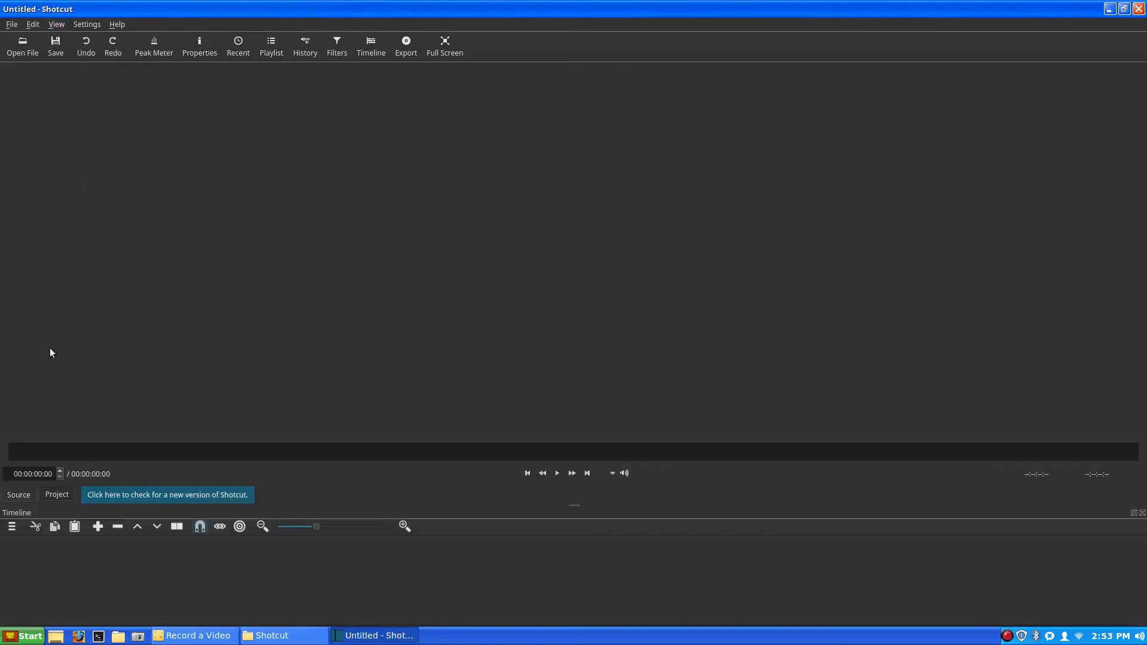
pyautogui.click(22, 44)
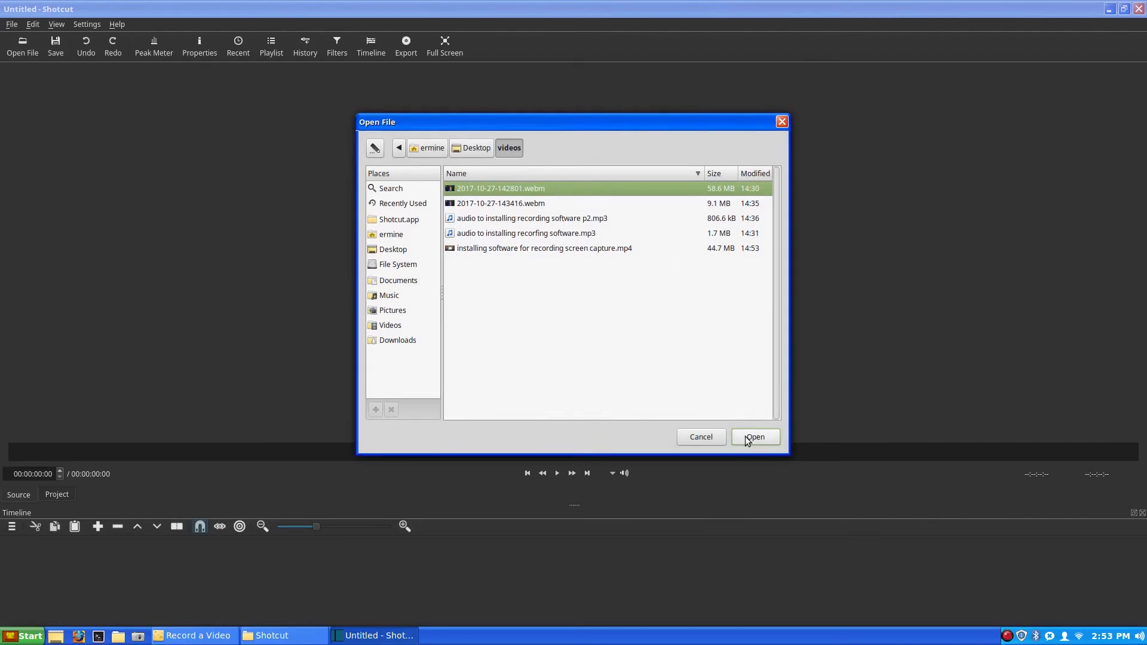
# Open the 2017-10-27-142801.webm clip and add an audio track to the timeline.
pyautogui.click(753, 436)
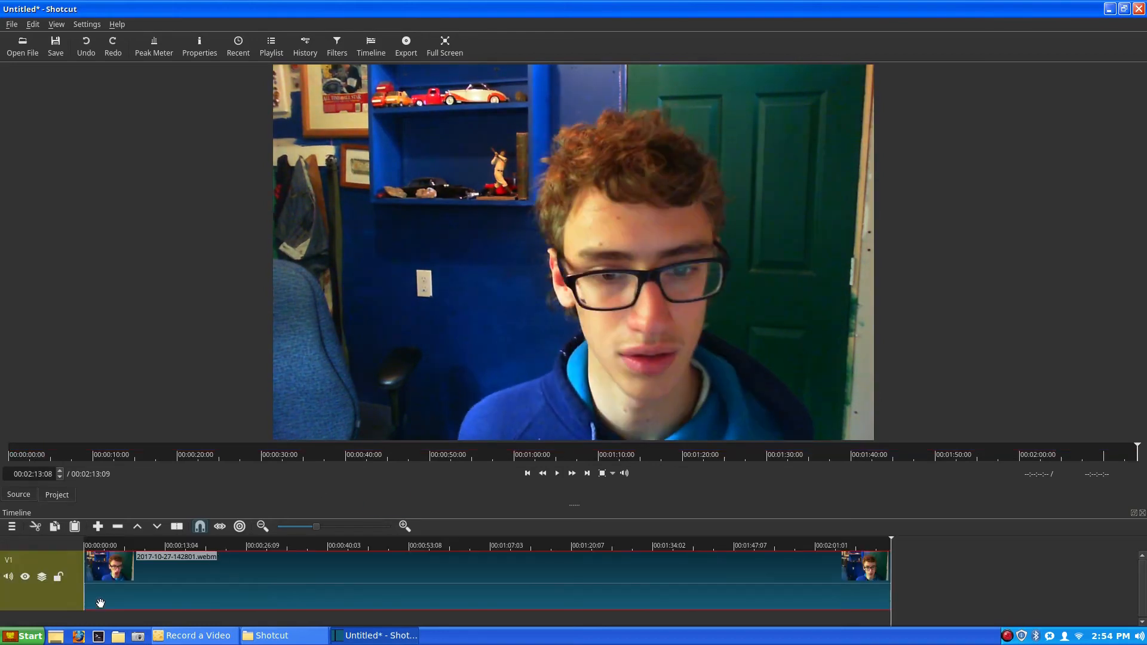
pyautogui.click(12, 526)
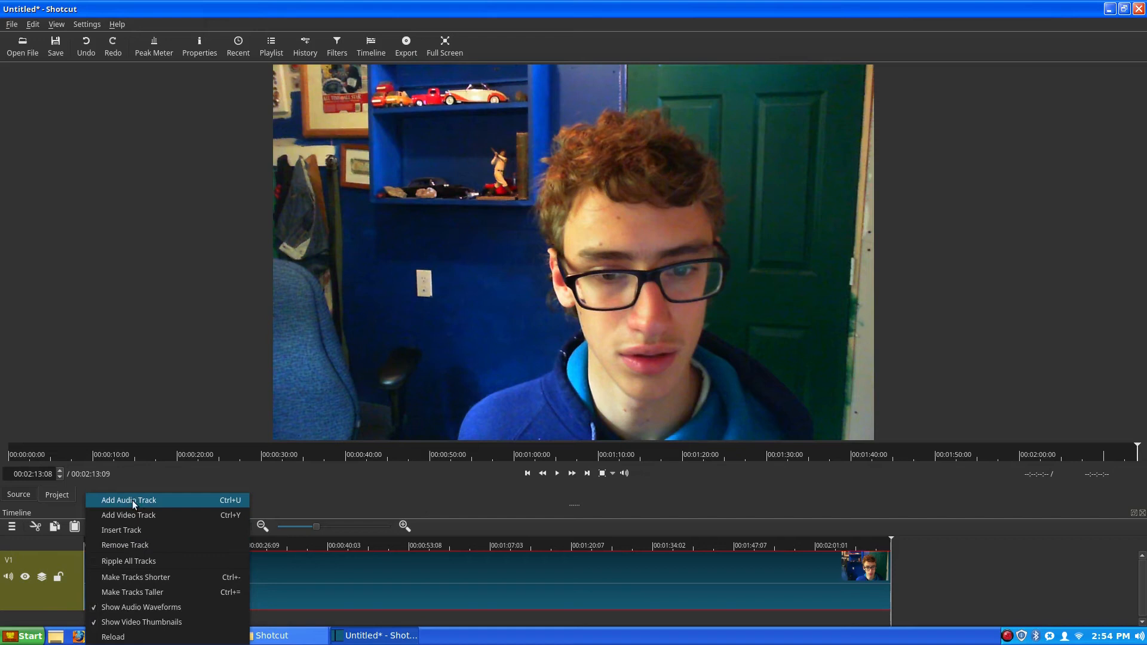
pyautogui.click(130, 499)
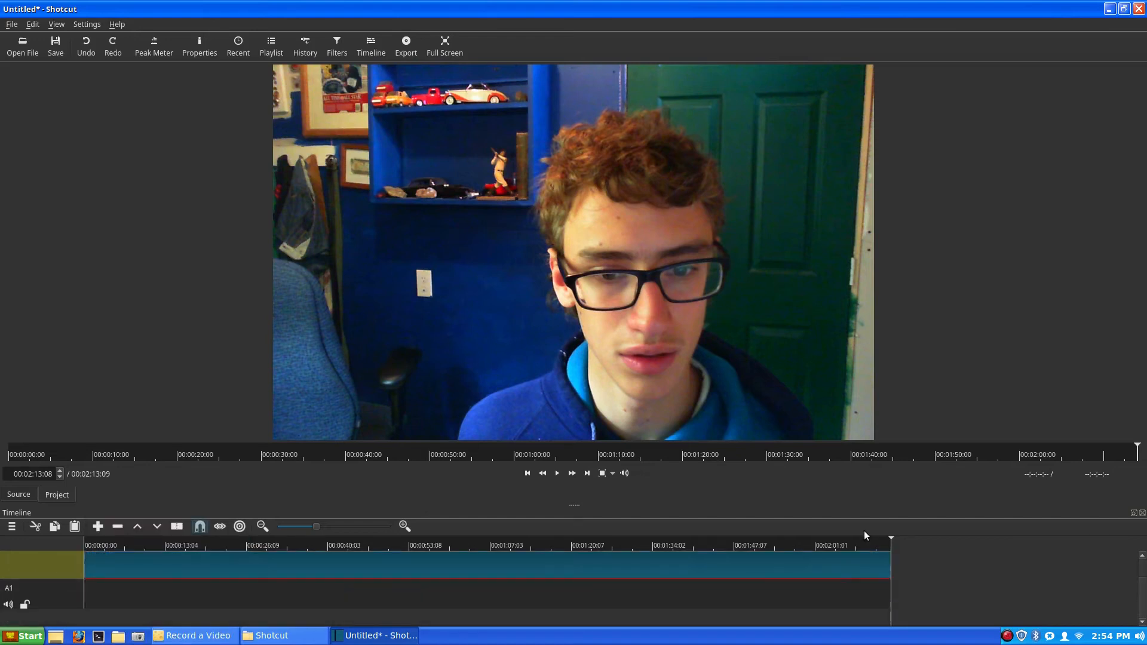
# Select the recorfing software mp3 in the open-file dialog.
pyautogui.click(22, 46)
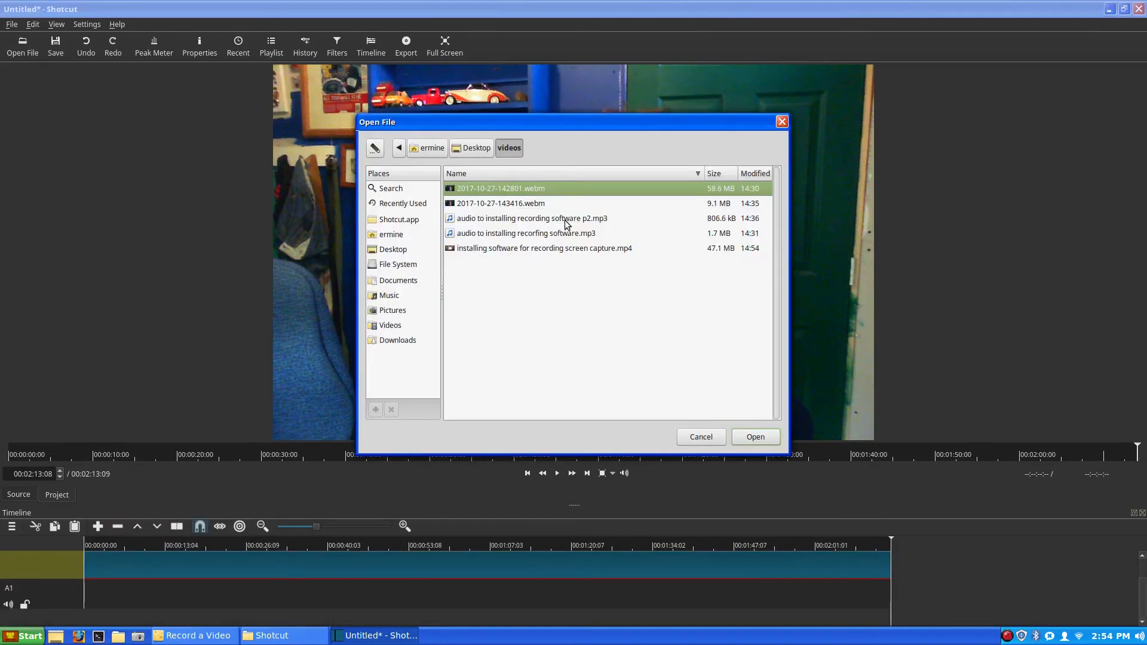
pyautogui.click(532, 218)
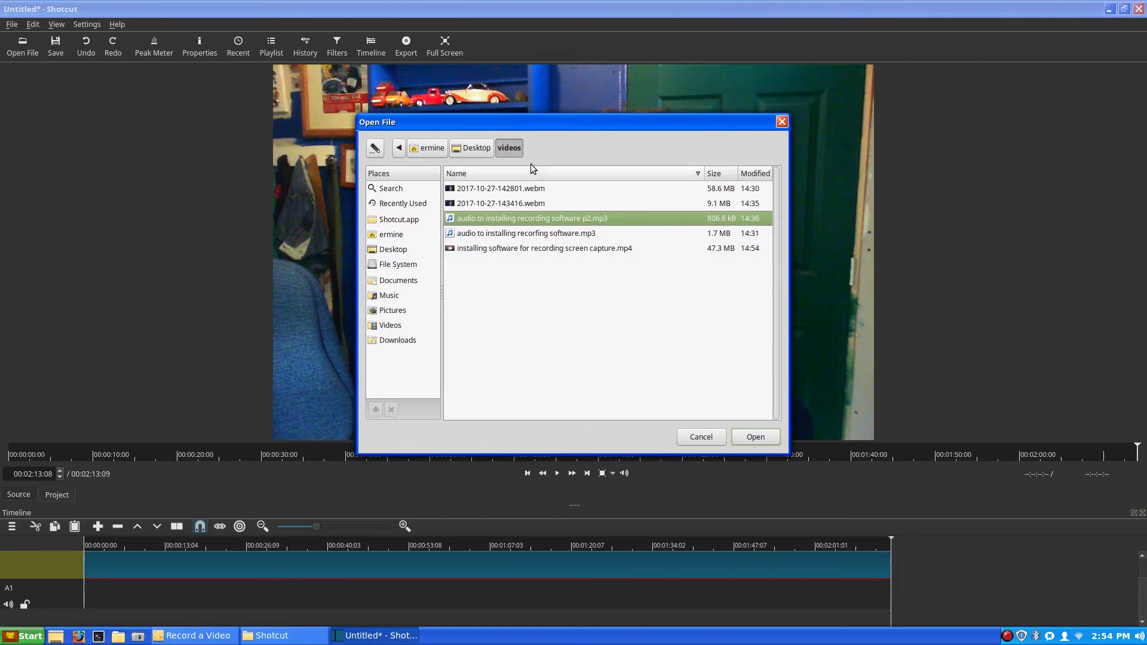
pyautogui.moveTo(520, 236)
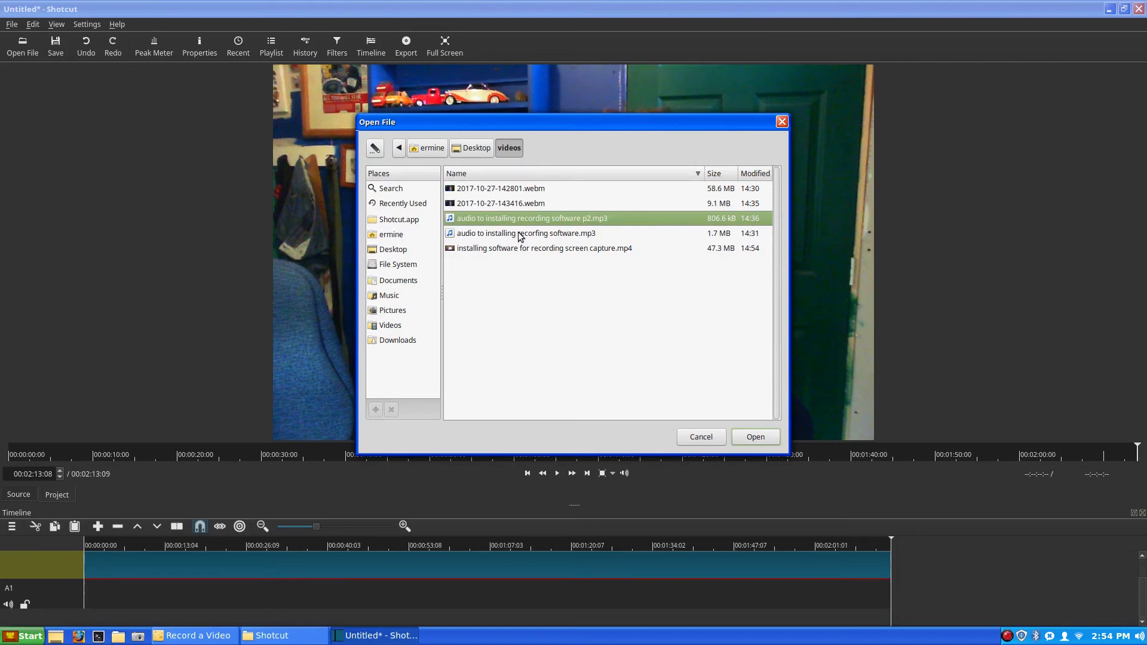
pyautogui.moveTo(573, 234)
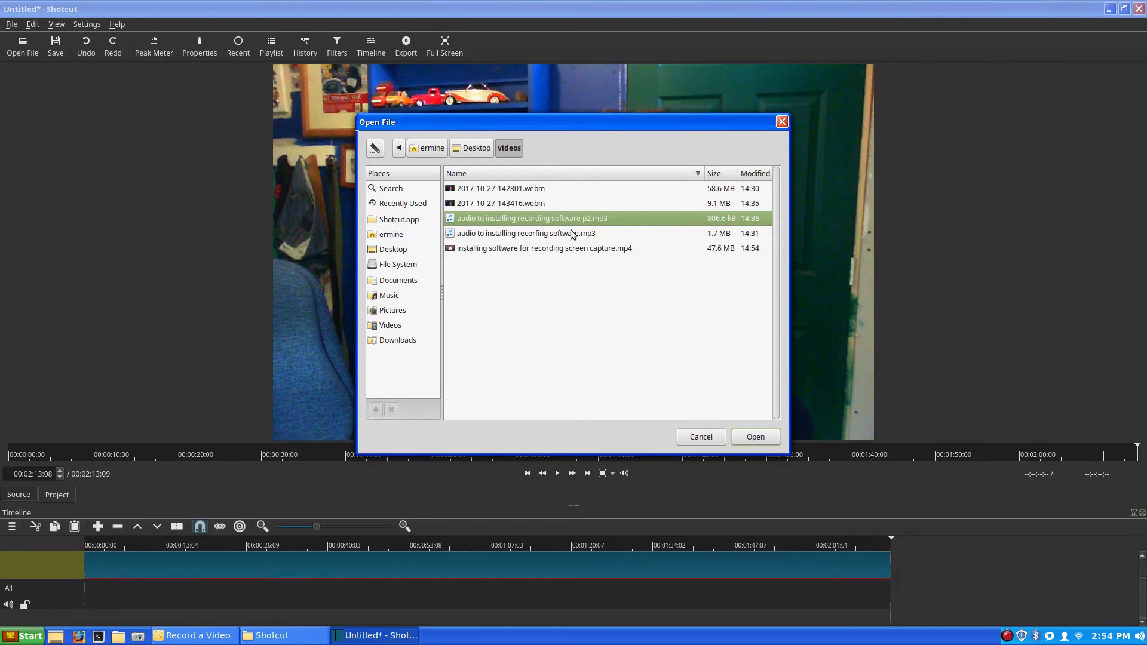
pyautogui.click(525, 232)
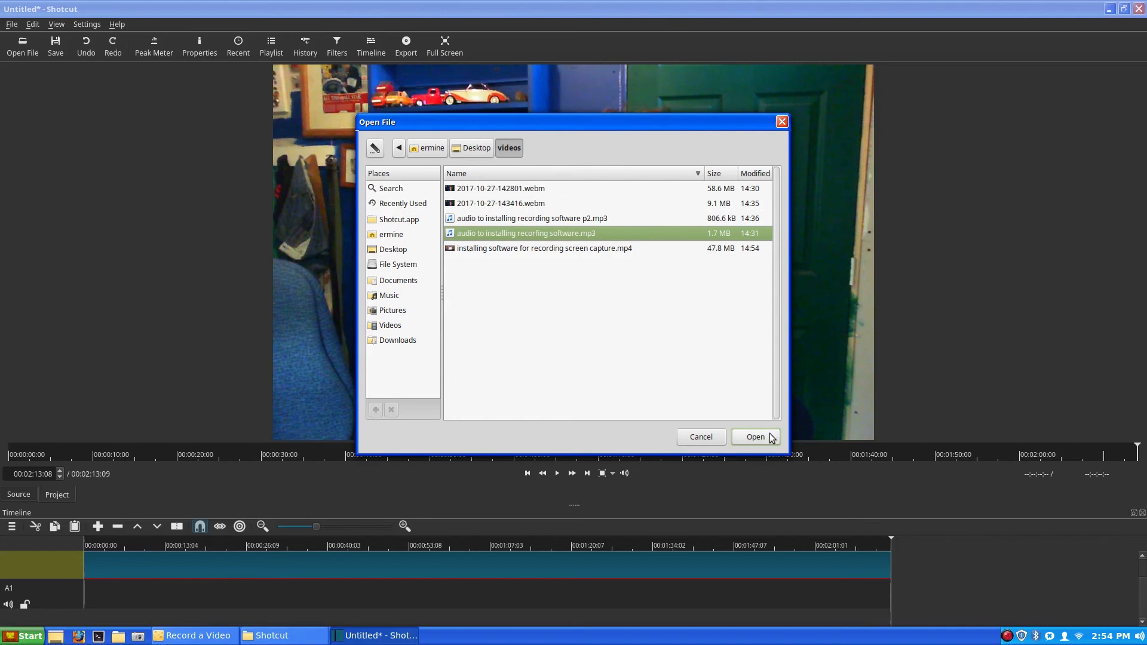
# Place 'installing recorfing software.mp3' on track A1 from the start and scrub to check sync.
pyautogui.click(755, 437)
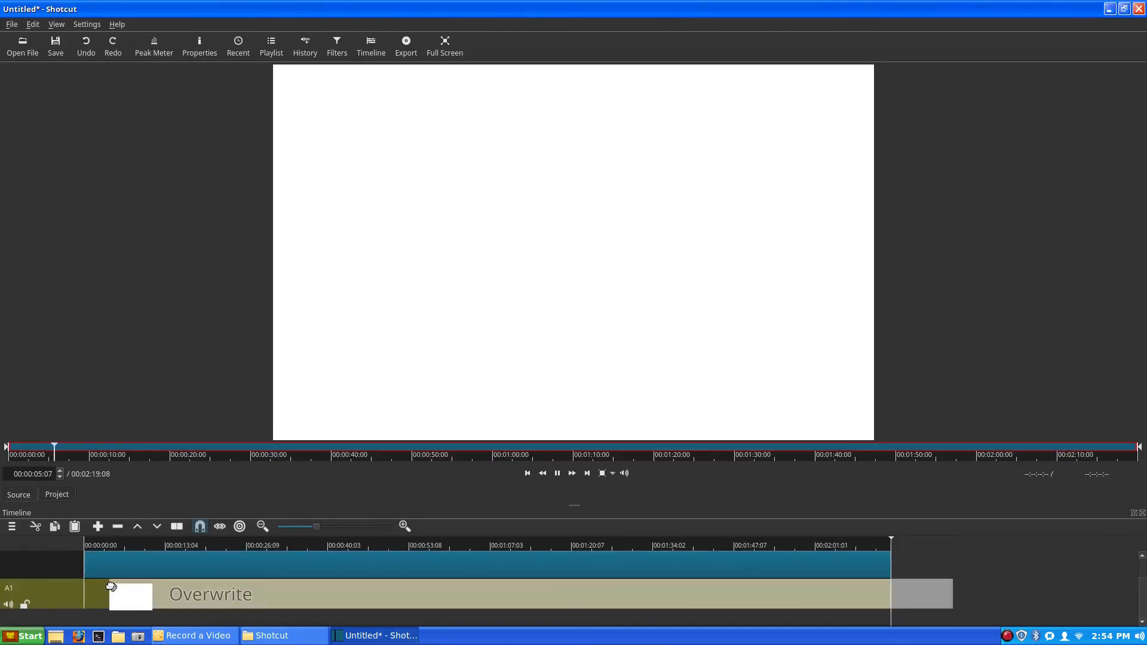
pyautogui.click(586, 473)
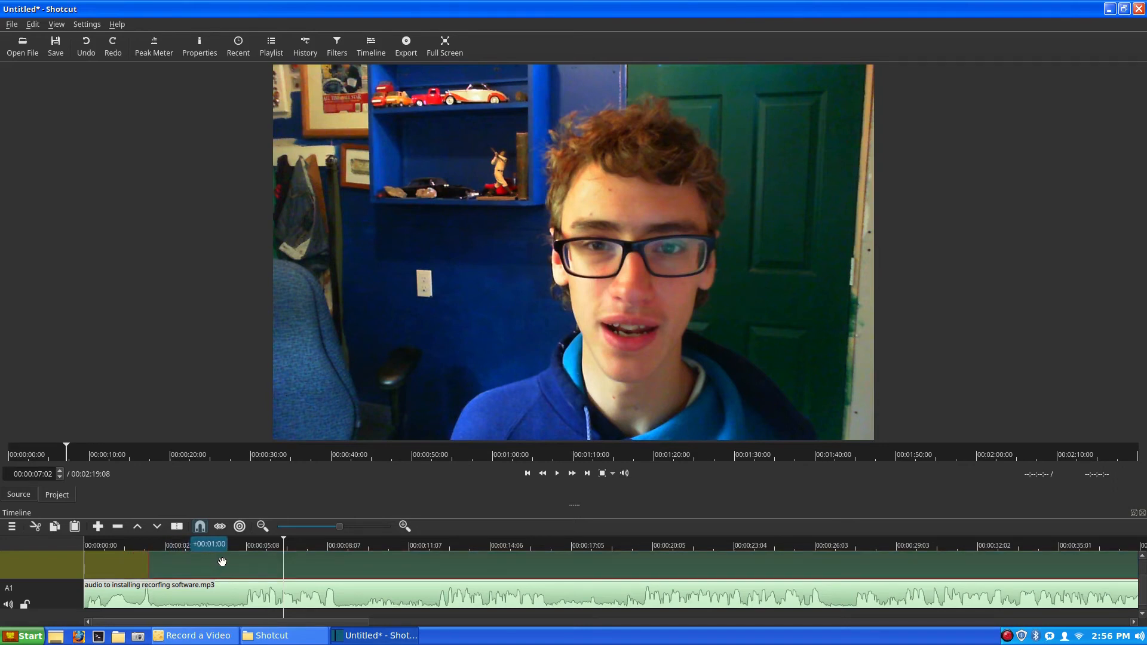
pyautogui.click(147, 544)
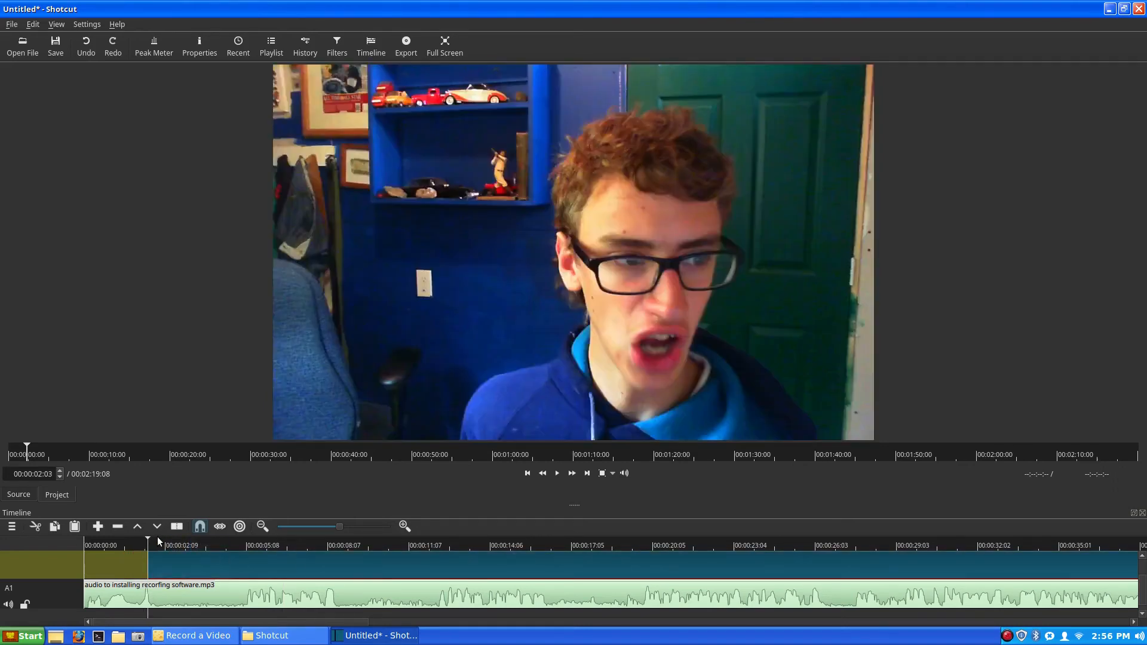
pyautogui.click(556, 473)
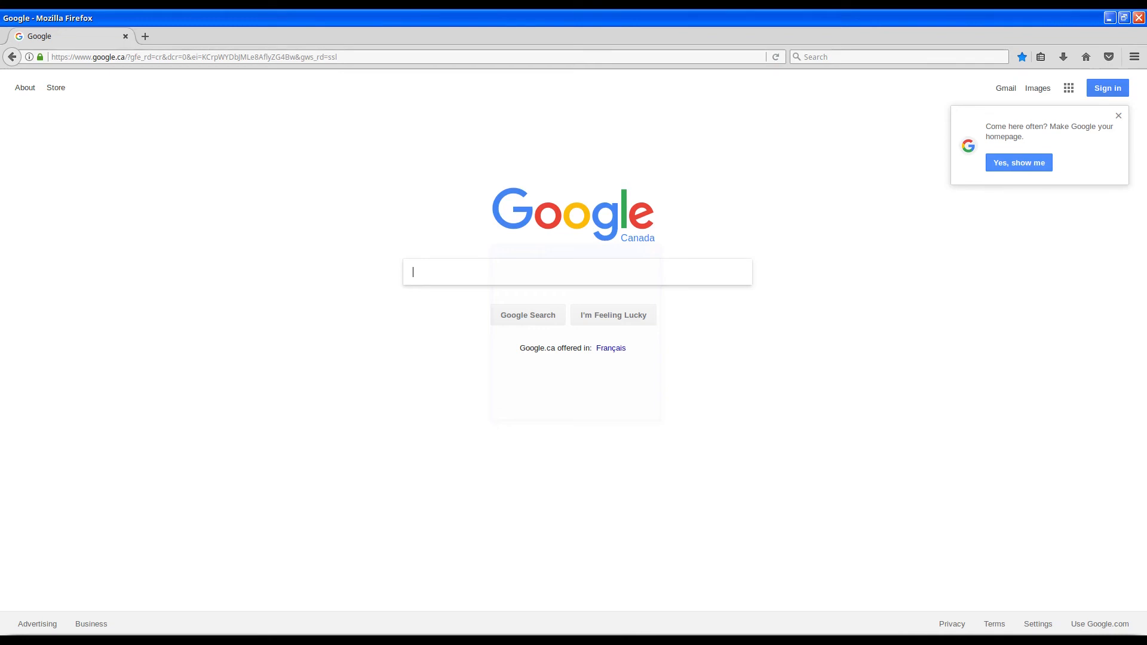
# Enter 'simple screen recorder' while closing Firefox back to the desktop.
pyautogui.write('simple screen recorder')
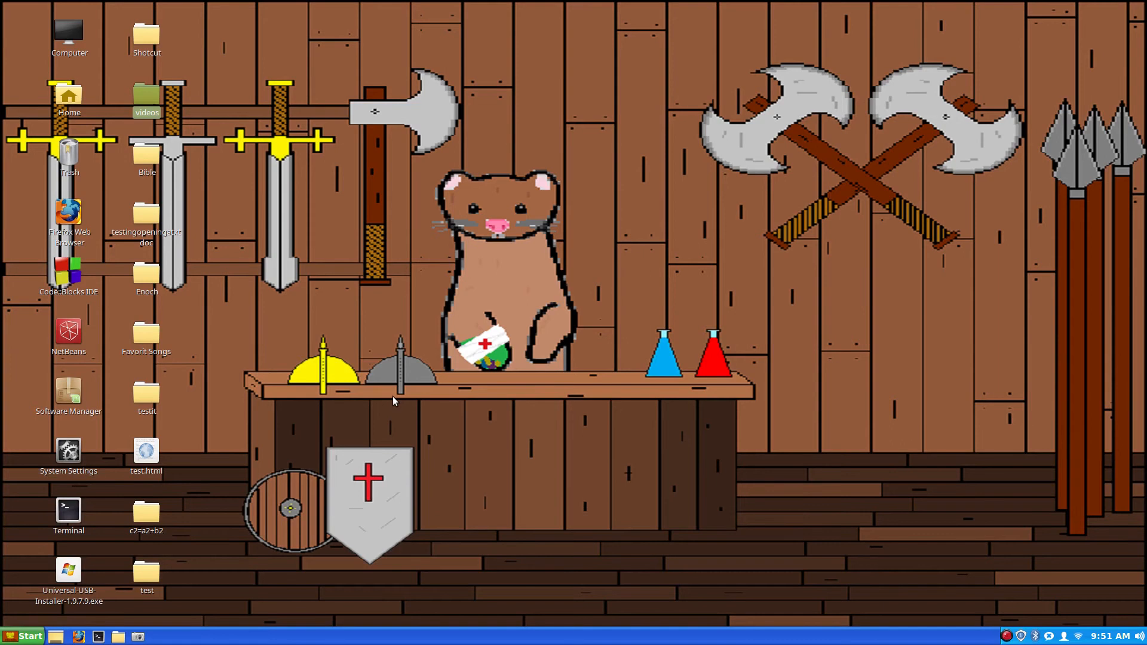
pyautogui.moveTo(324, 442)
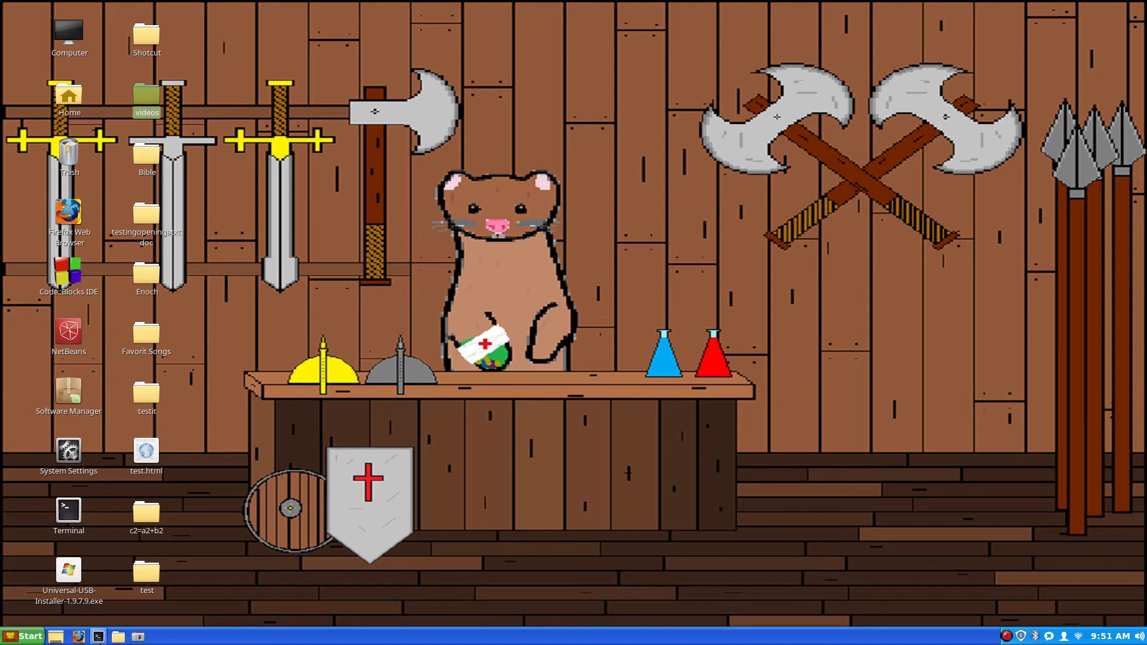
pyautogui.moveTo(98, 636)
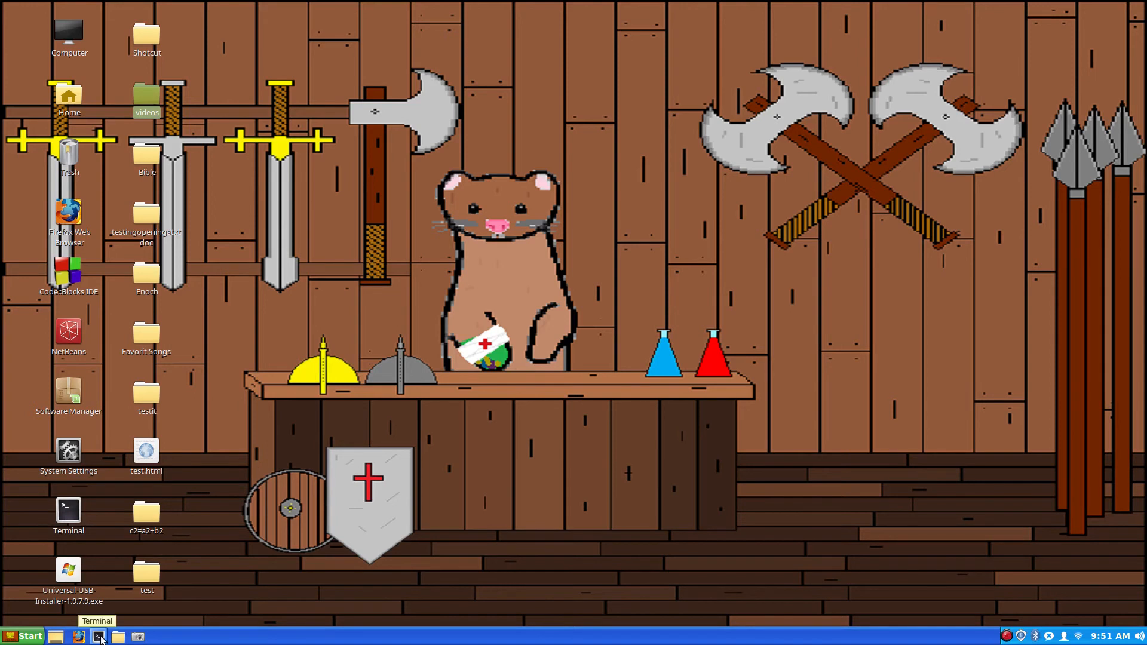
pyautogui.moveTo(196, 618)
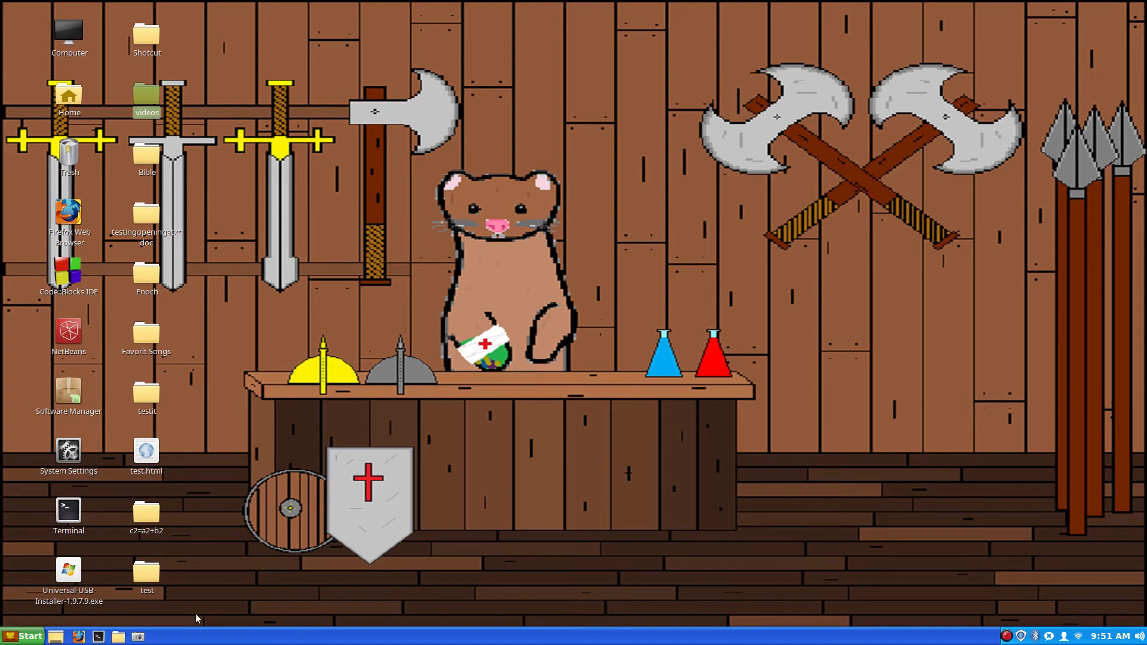
# In a terminal, add the ppa:maarten-baert/simplescreenrecorder repository and type sudo apt-get update.
pyautogui.click(24, 635)
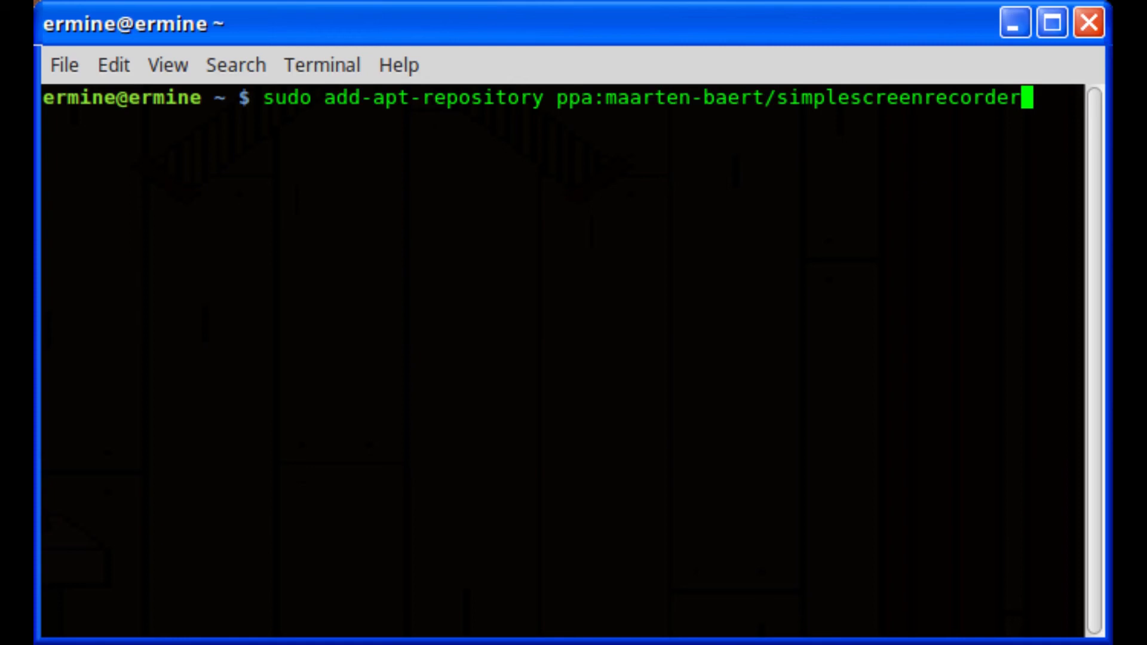
pyautogui.press('Return')
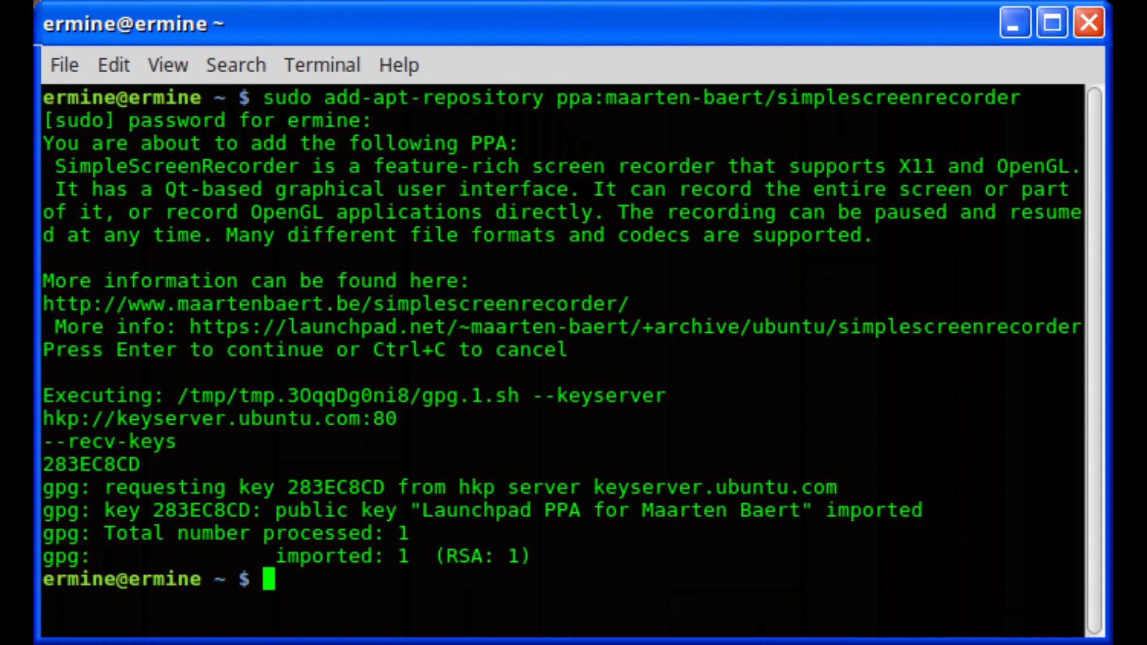
pyautogui.write('sudo apt-get update')
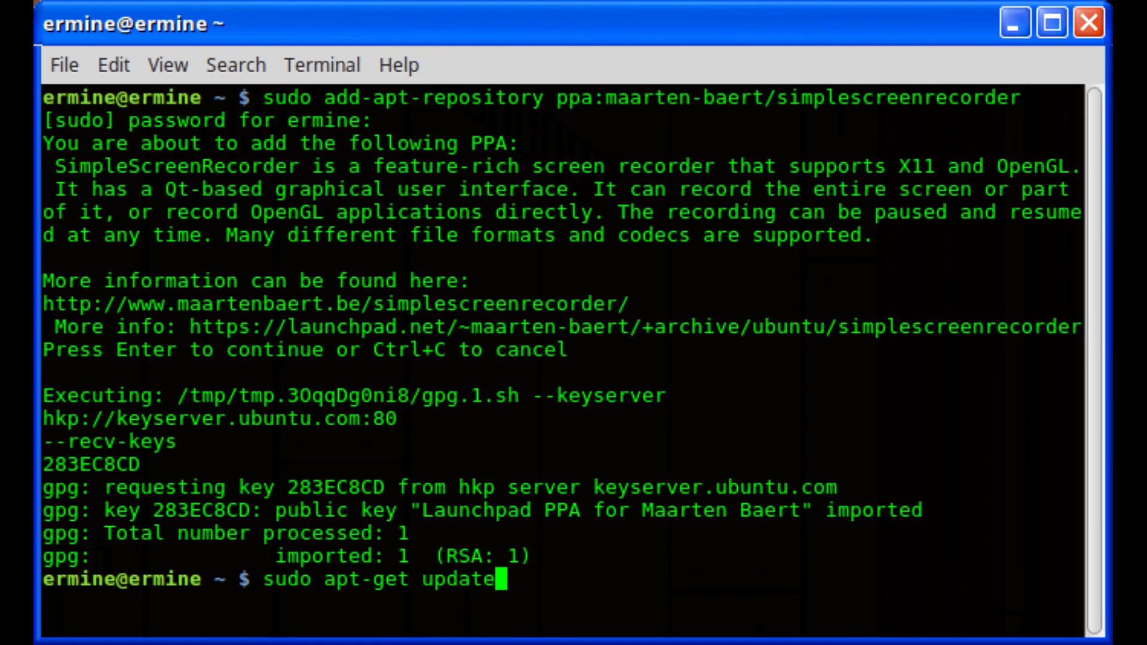
# Run apt-get update, then install the simplescreenrecorder package.
pyautogui.press('Return')
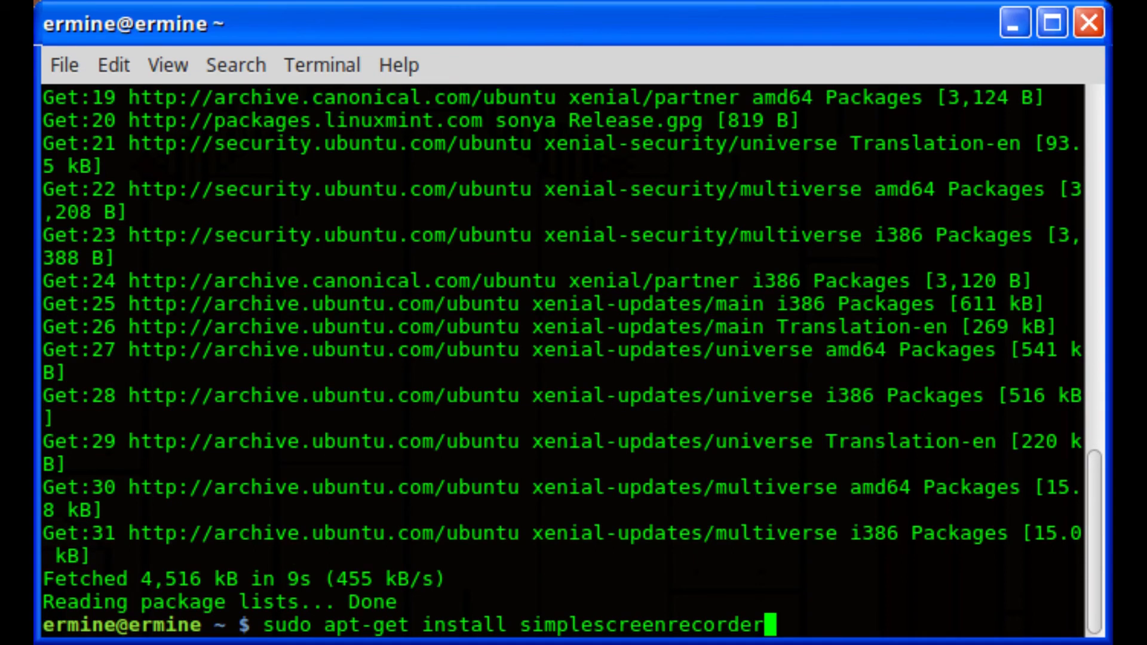
pyautogui.press('Return')
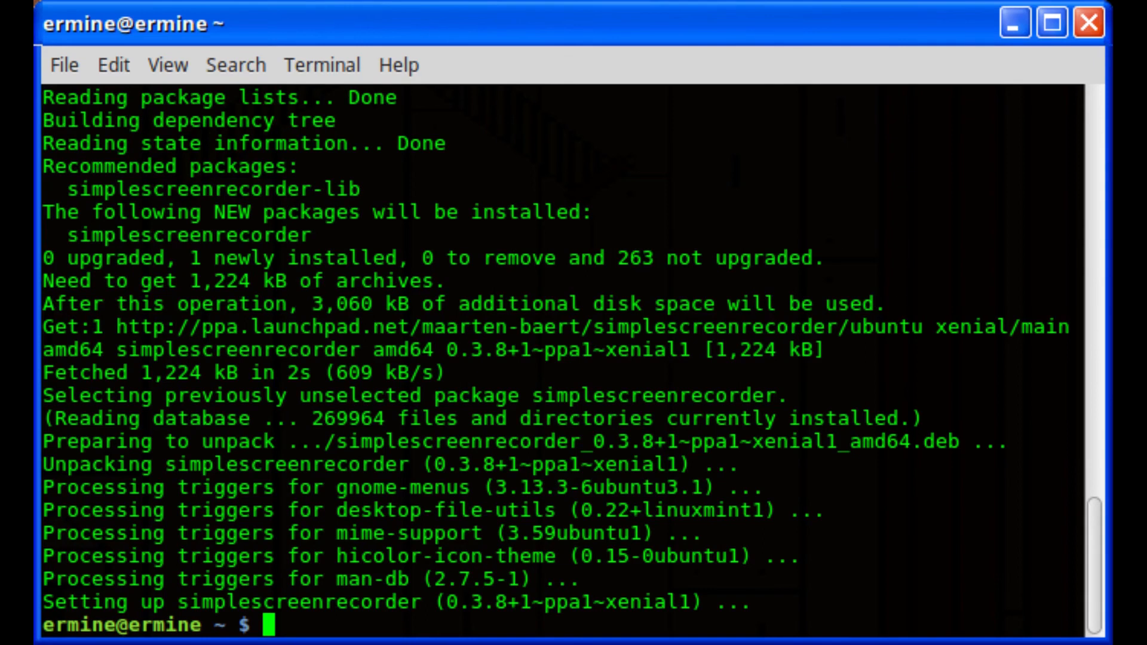
pyautogui.click(24, 635)
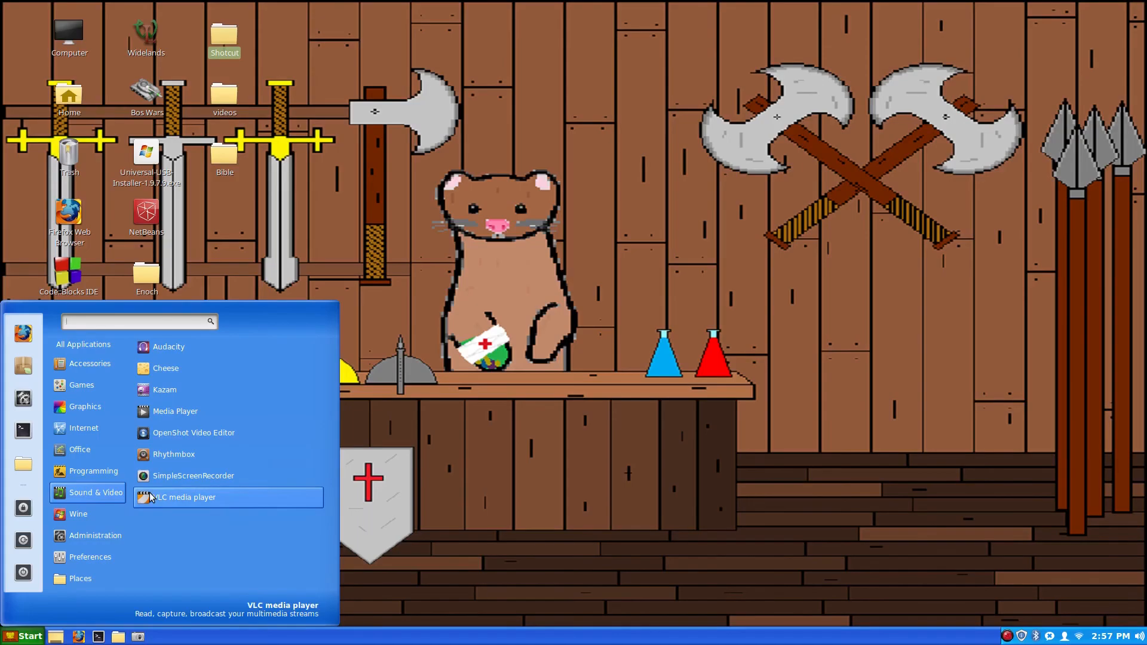
pyautogui.moveTo(222, 480)
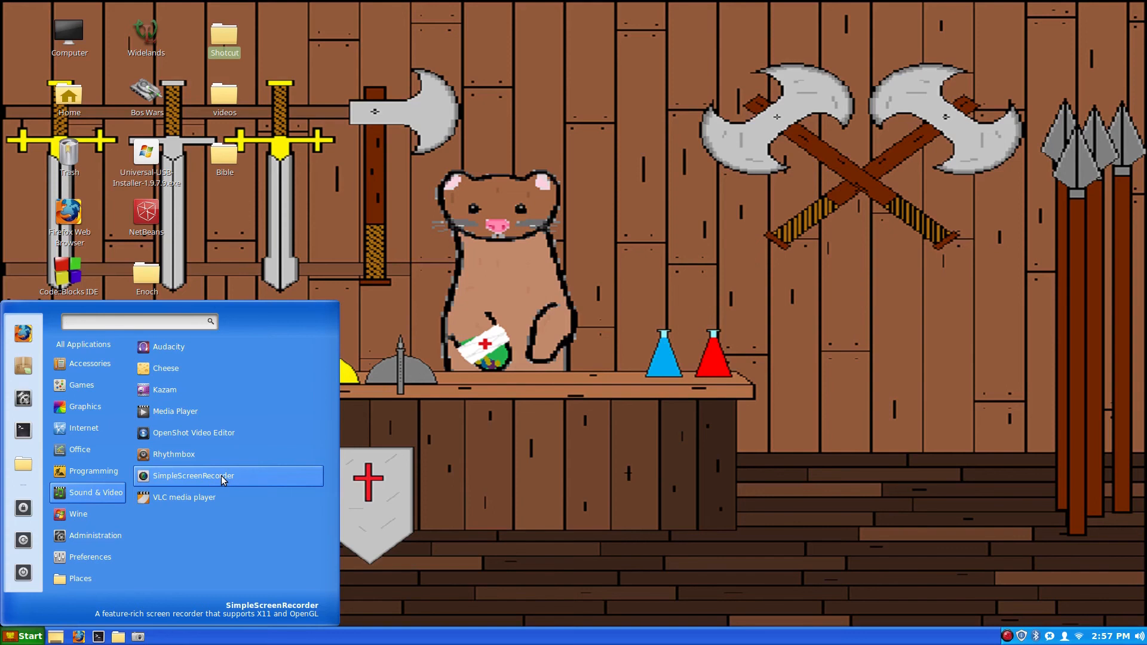
# Launch SimpleScreenRecorder and choose LifeCam HD-3000 Analog Mono as the audio source.
pyautogui.click(193, 475)
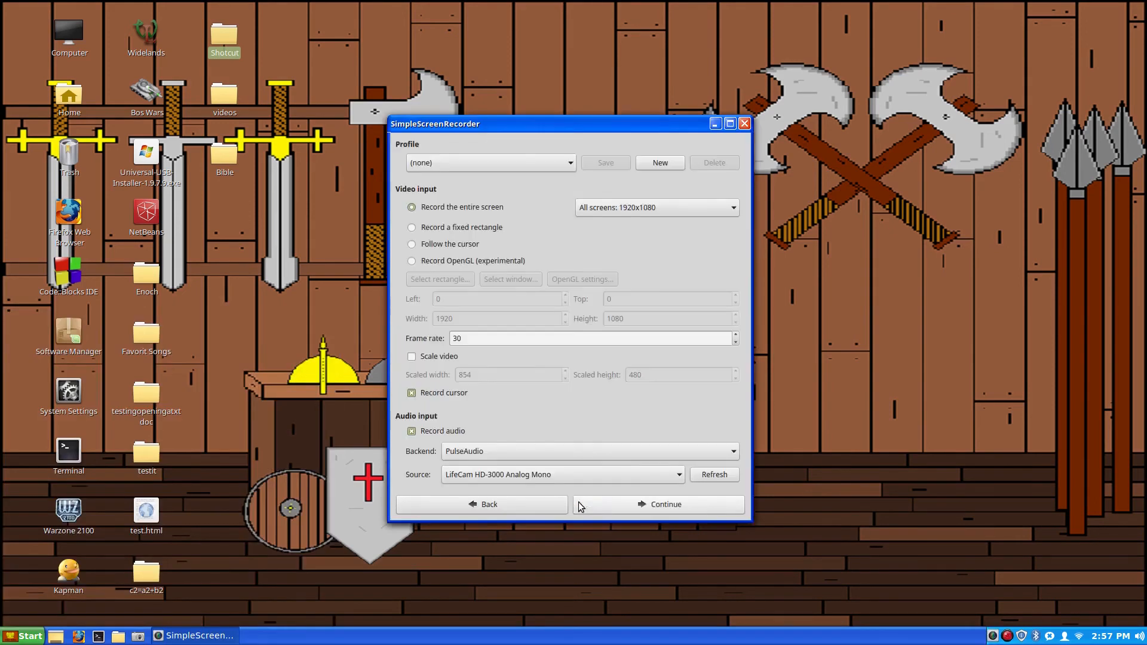
pyautogui.moveTo(492, 235)
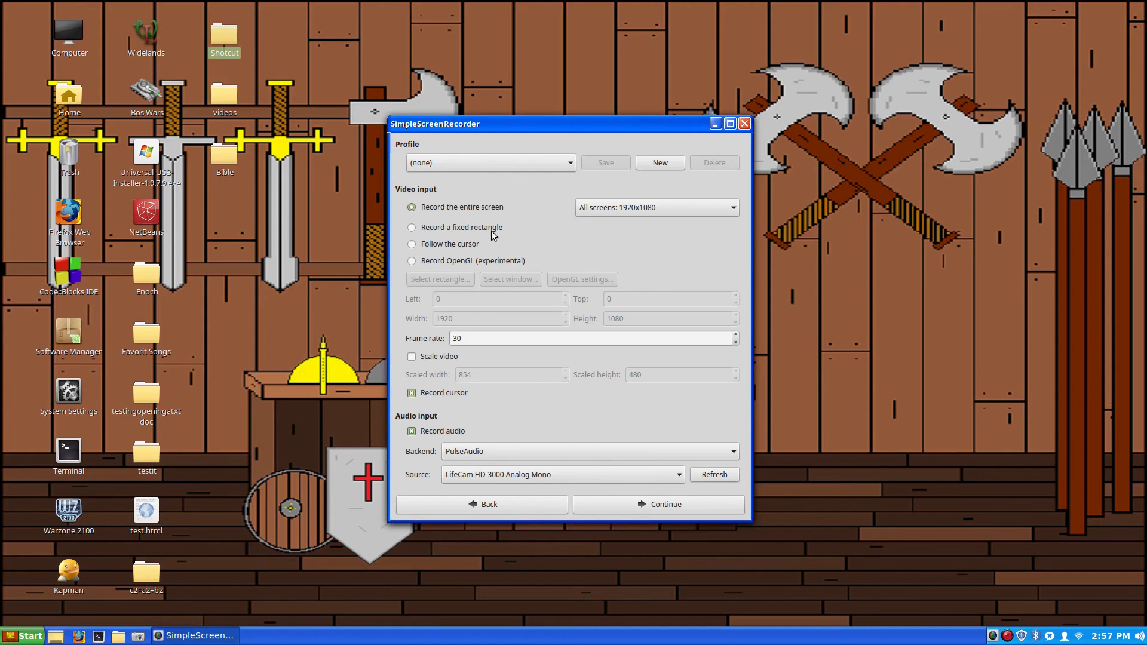
pyautogui.click(562, 473)
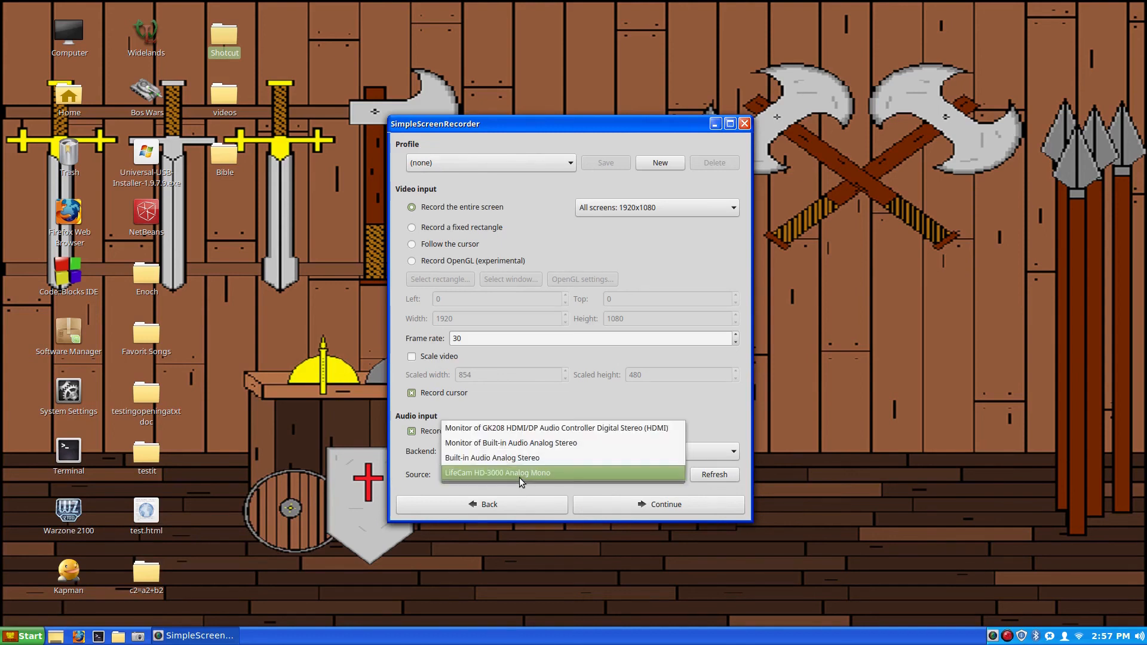
pyautogui.moveTo(541, 440)
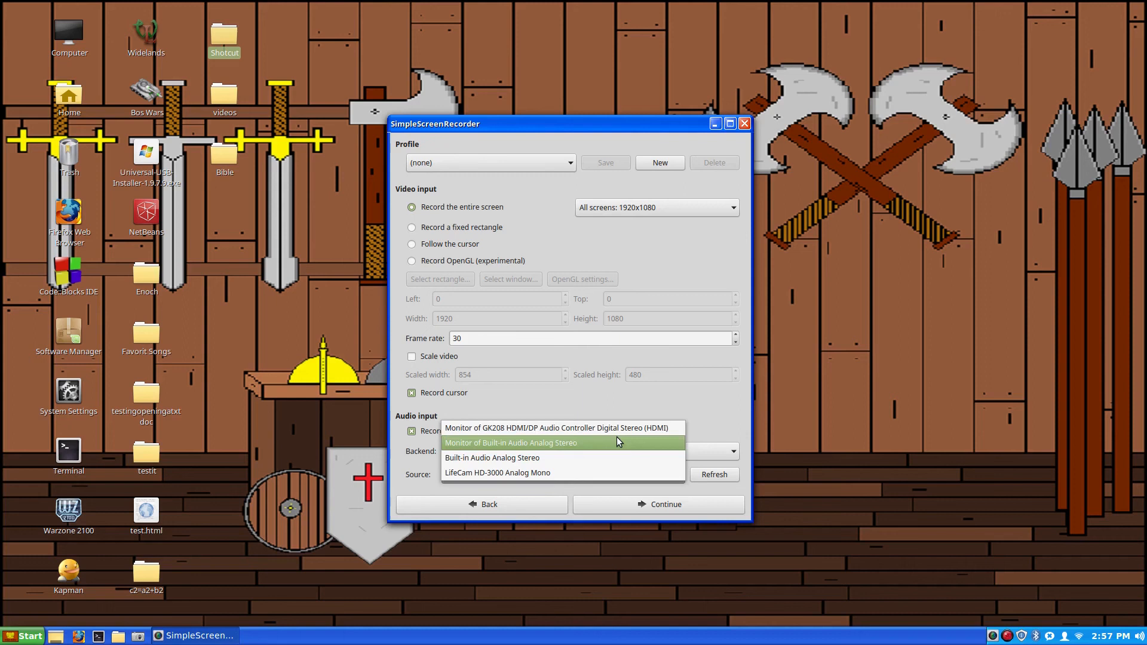
pyautogui.moveTo(591, 474)
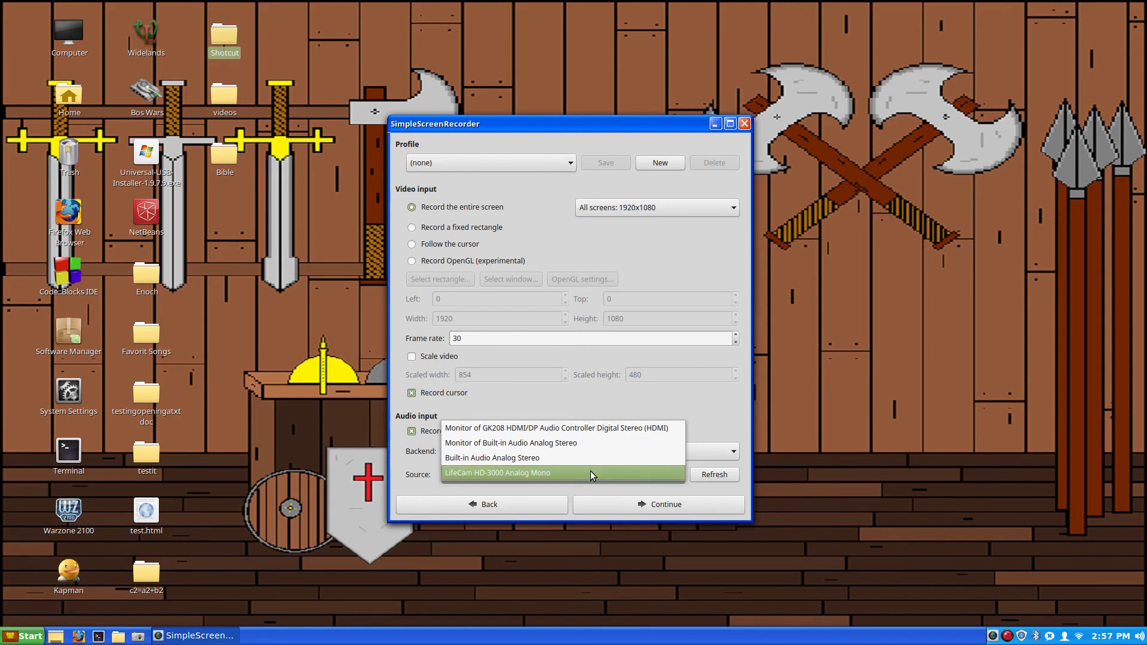
pyautogui.click(497, 473)
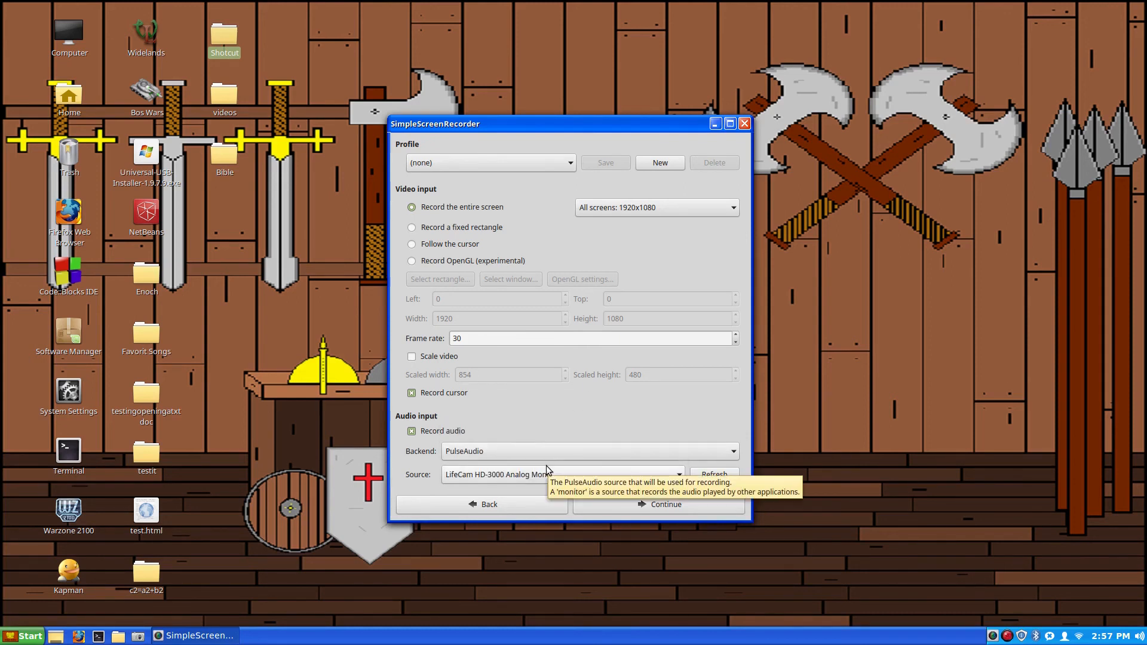
pyautogui.moveTo(477, 456)
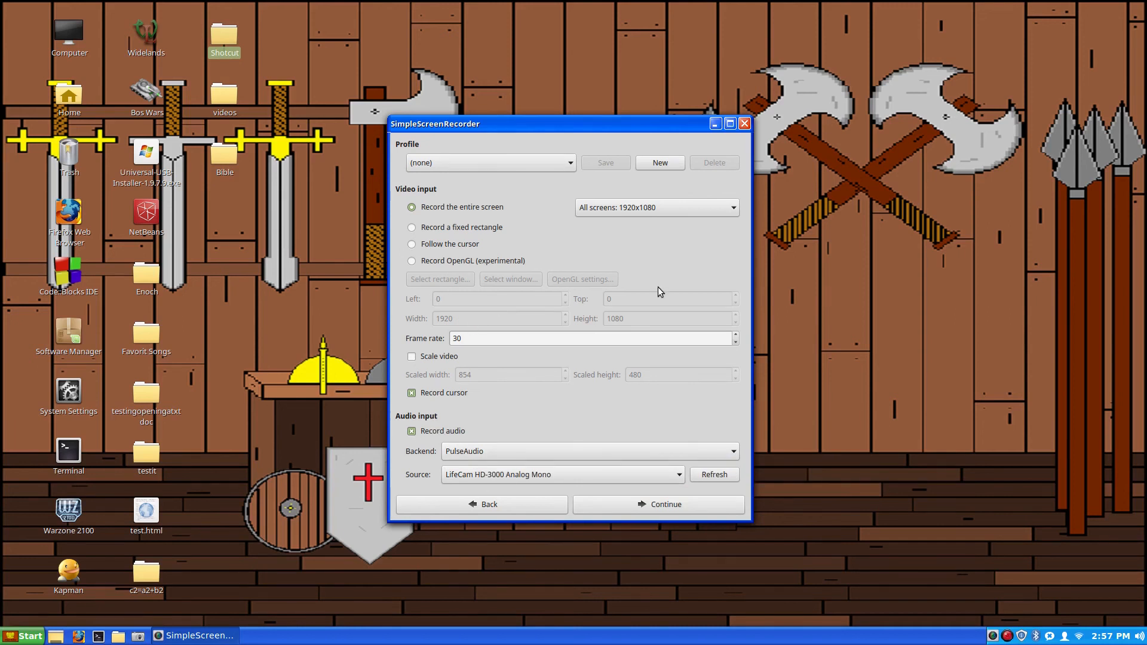
# Set the output file to test.mp4 in the Desktop videos folder.
pyautogui.click(657, 504)
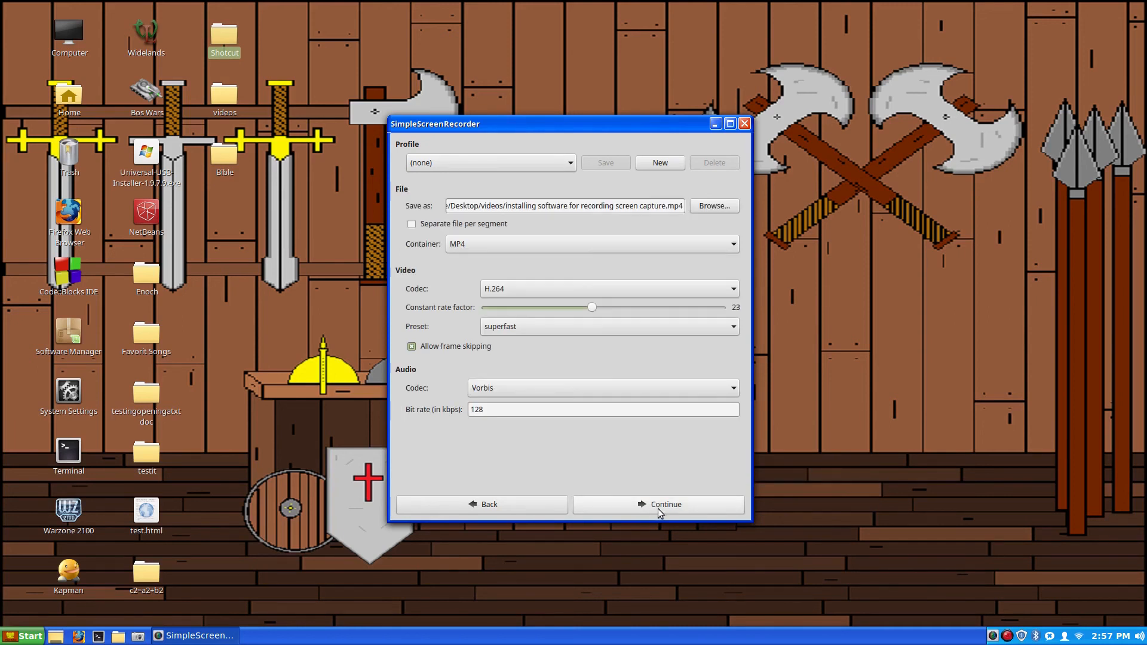
pyautogui.moveTo(713, 206)
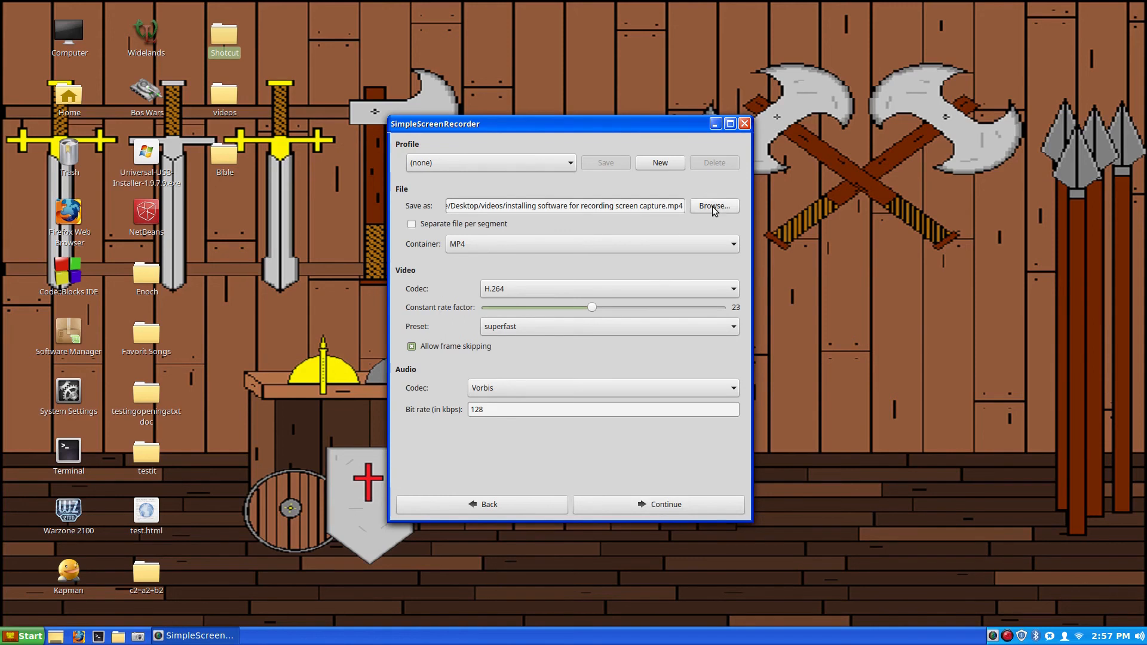
pyautogui.click(713, 206)
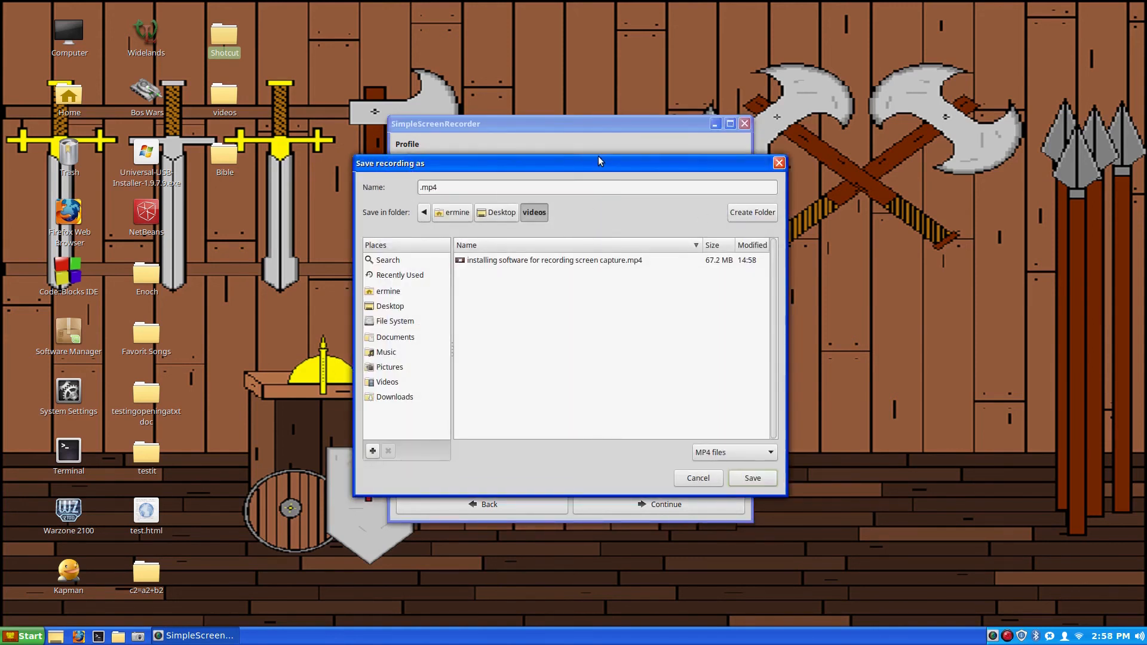
pyautogui.write('test')
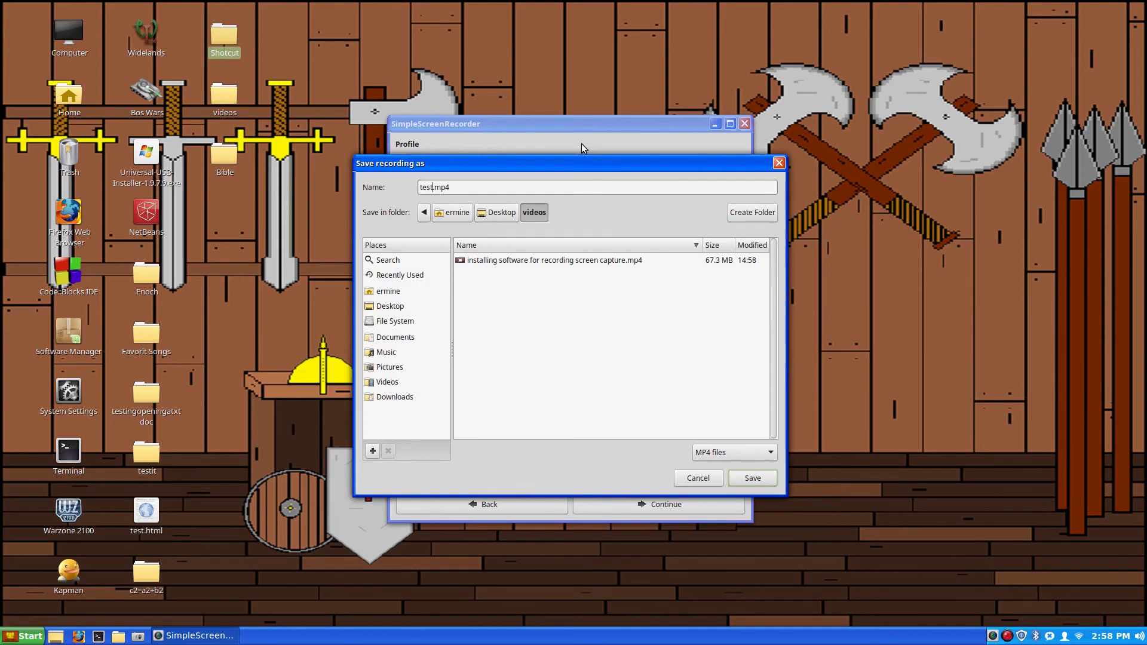
pyautogui.click(752, 478)
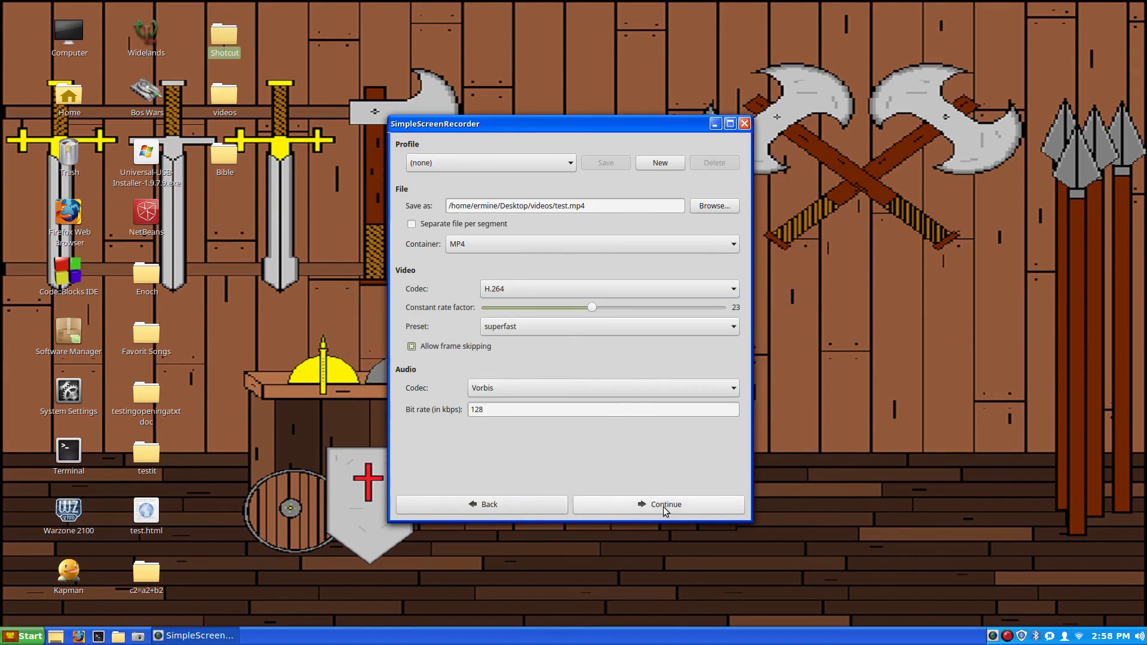
pyautogui.click(658, 504)
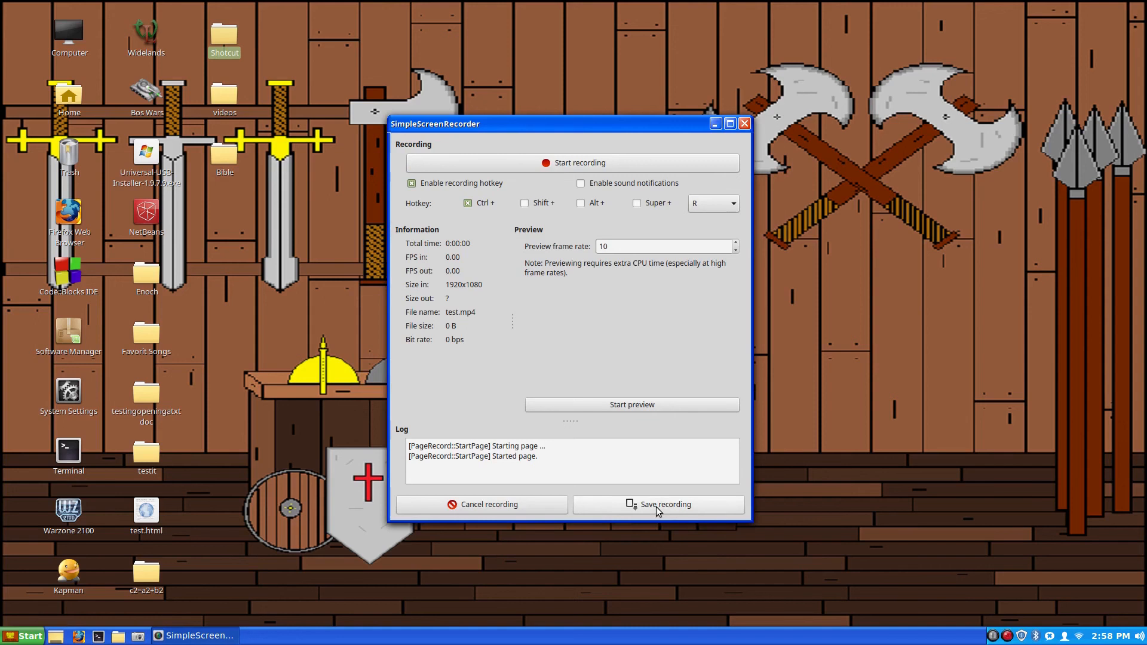
pyautogui.moveTo(628, 510)
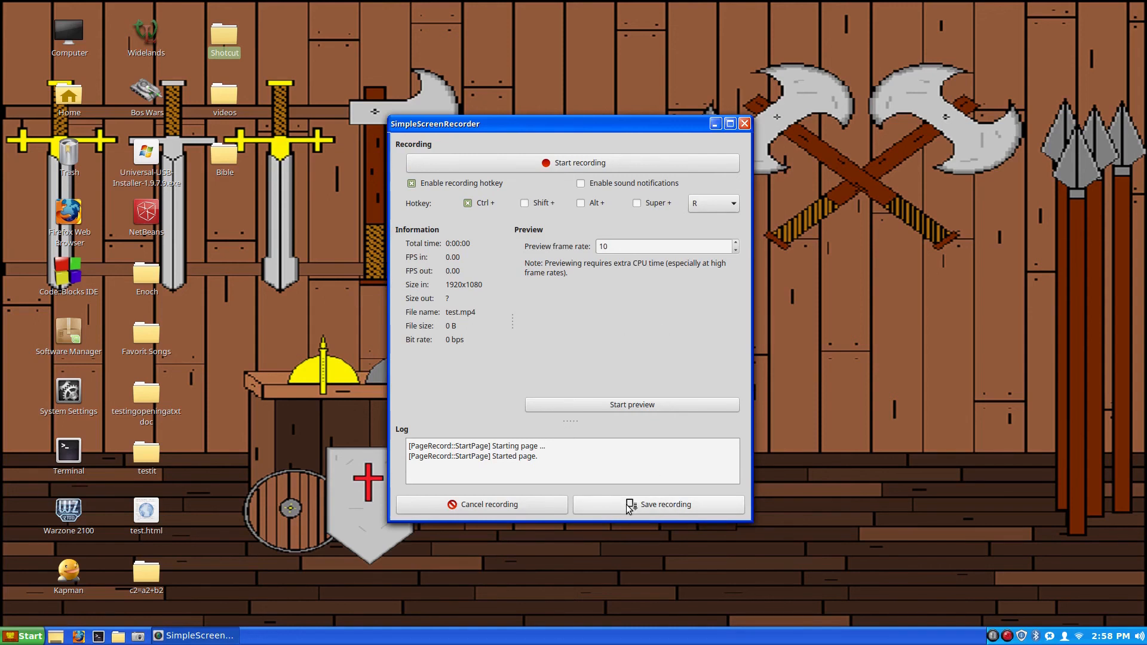
# Save the test.mp4 recording, closing the SimpleScreenRecorder window.
pyautogui.click(665, 504)
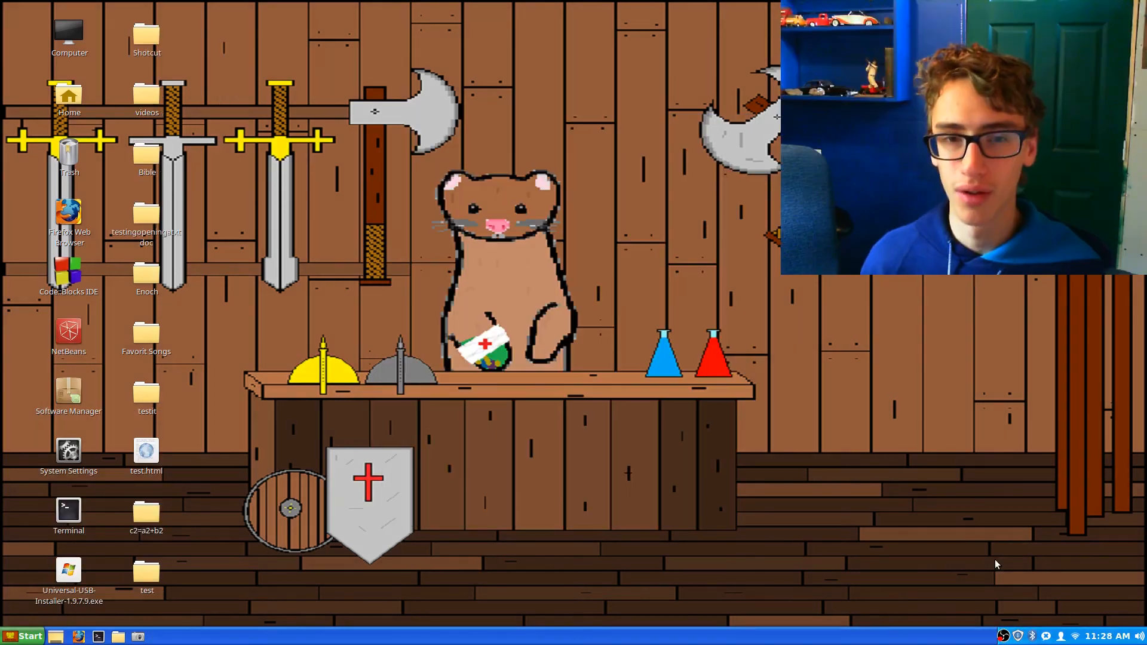